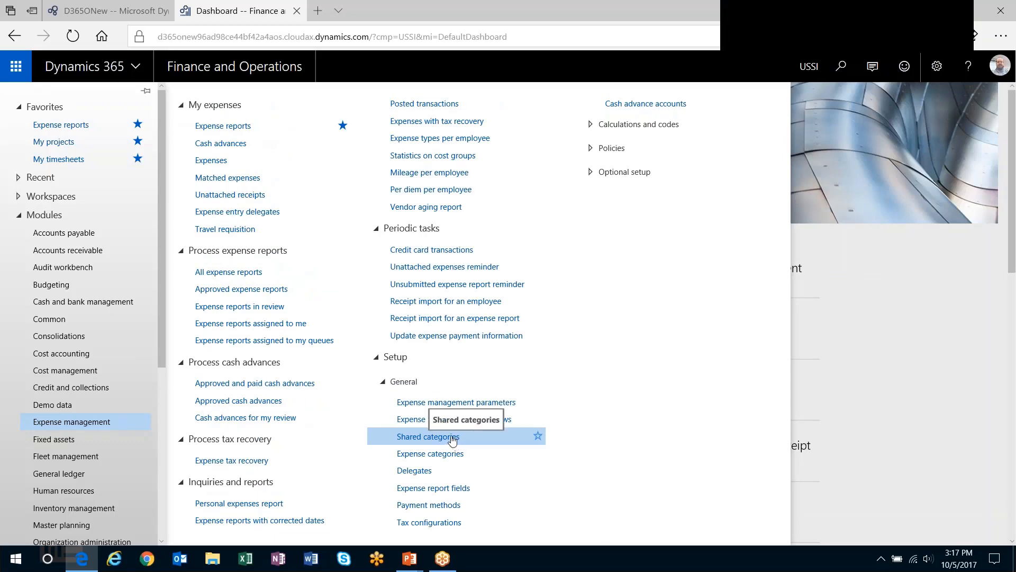
Create shared category DemoEXP, 'Demo Expense', usable in expenses with expense type Miscellaneous.
left_click(429, 437)
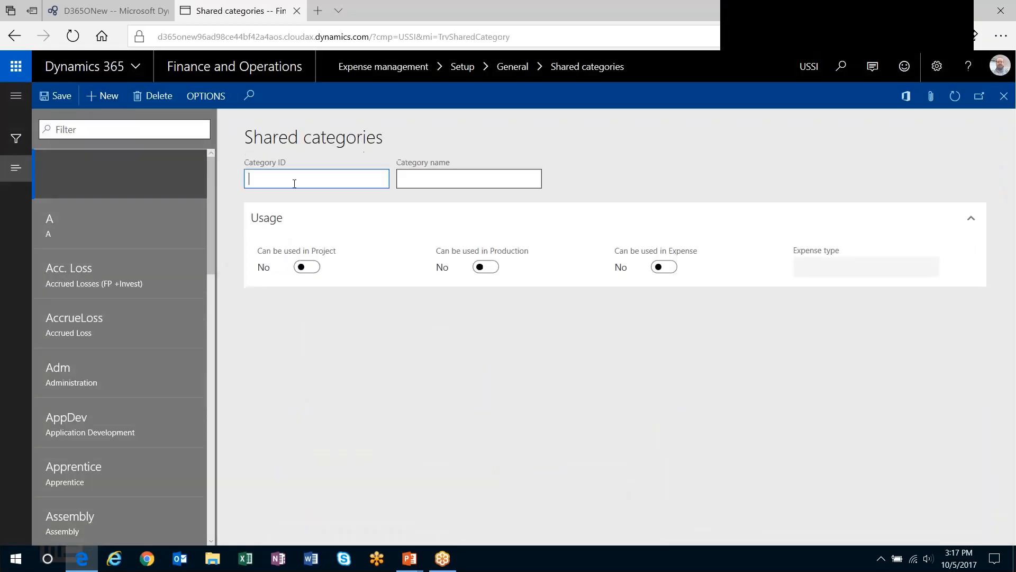
type("DemoEXP")
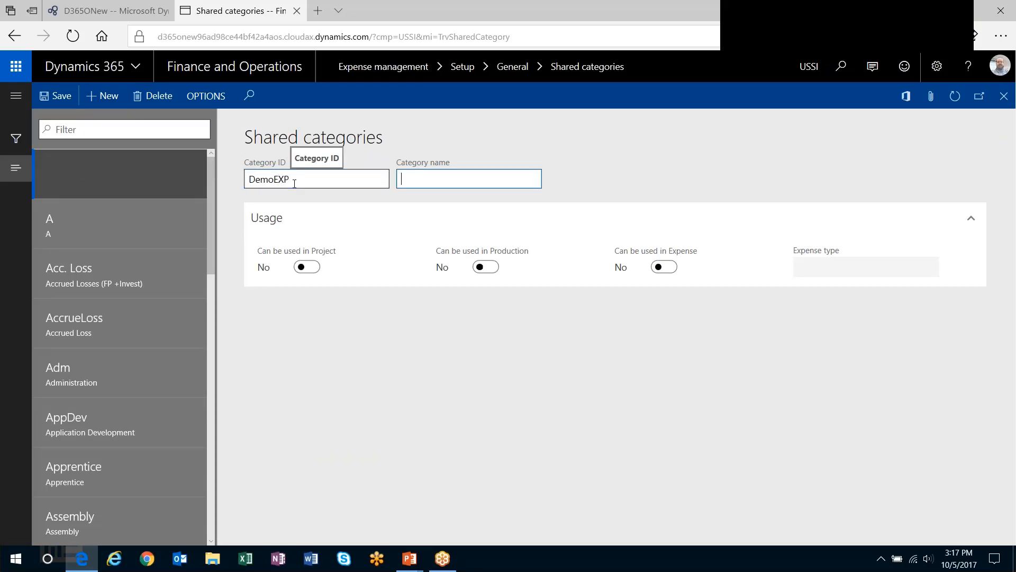
type("Demo Expen")
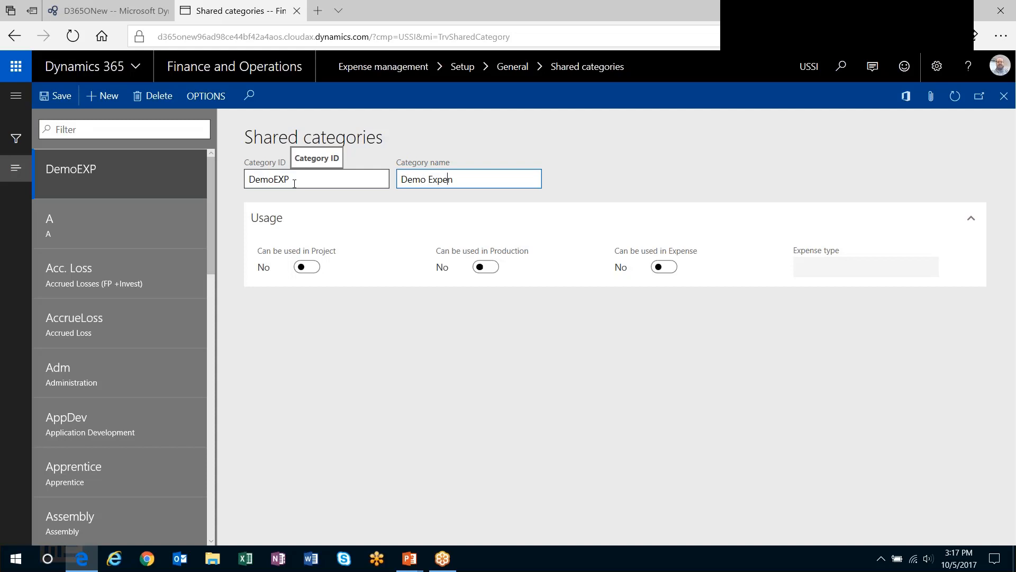
type("se")
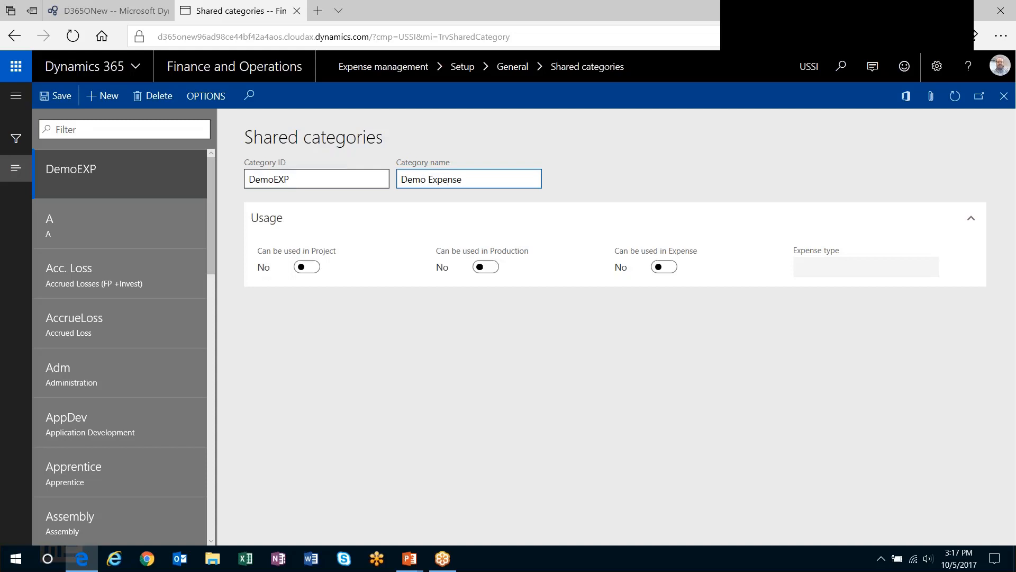
left_click(468, 178)
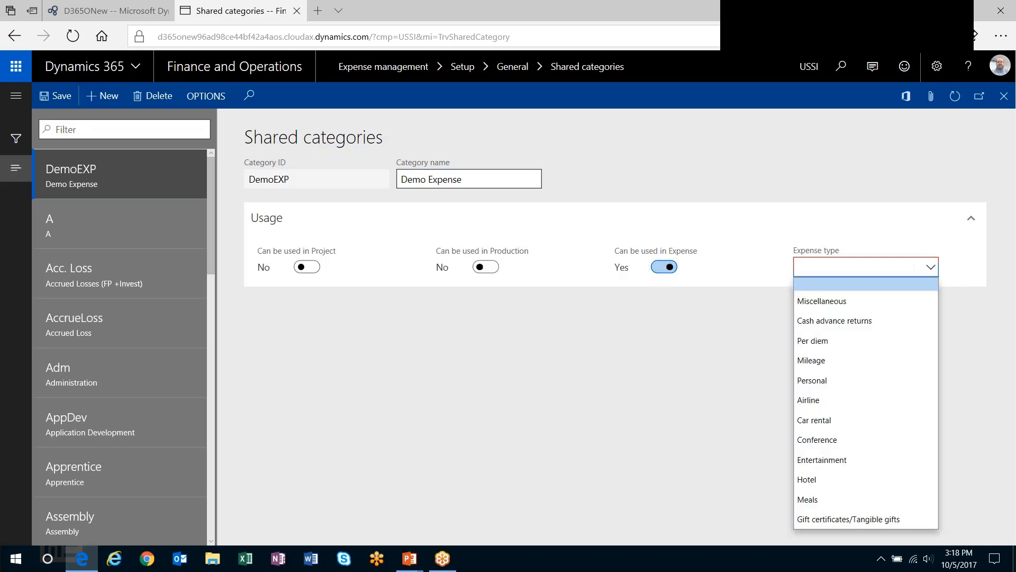
mouse_move(841, 304)
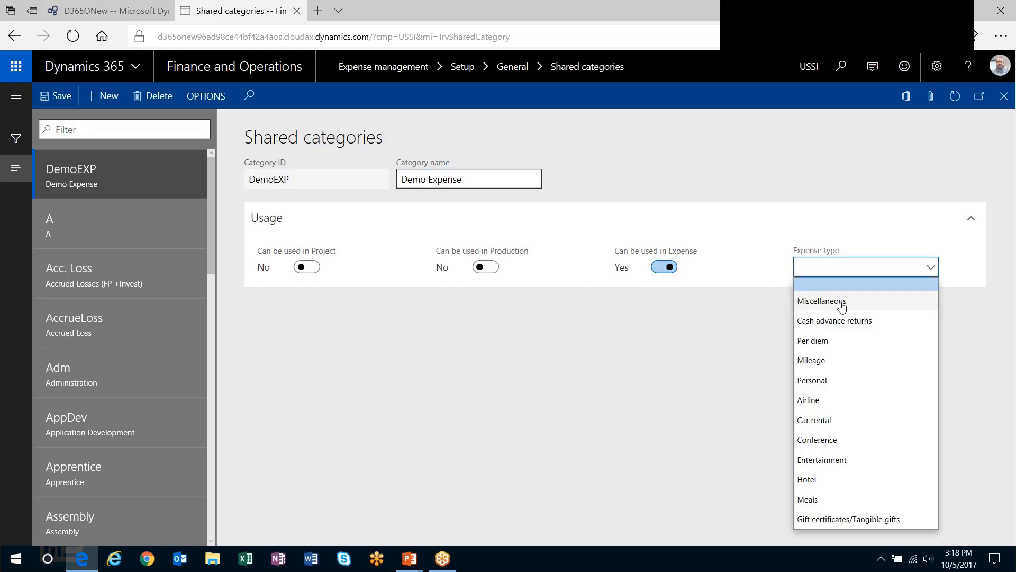
left_click(822, 301)
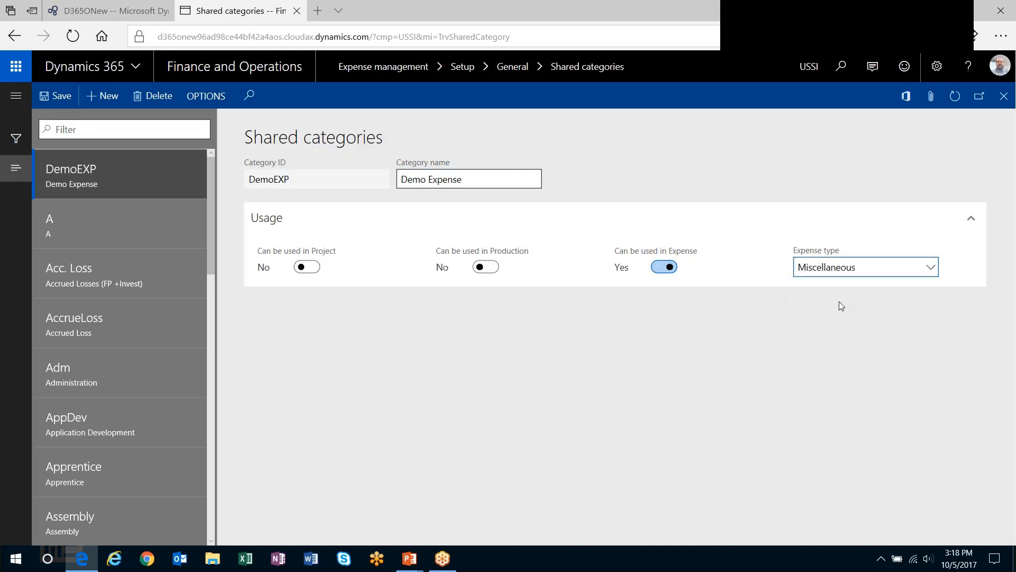
mouse_move(228, 254)
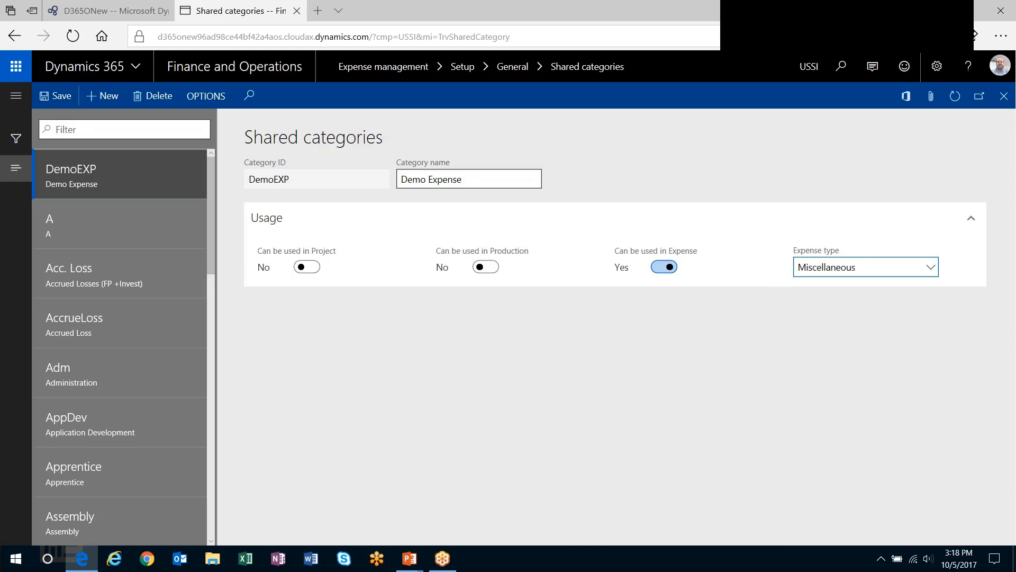
mouse_move(306, 267)
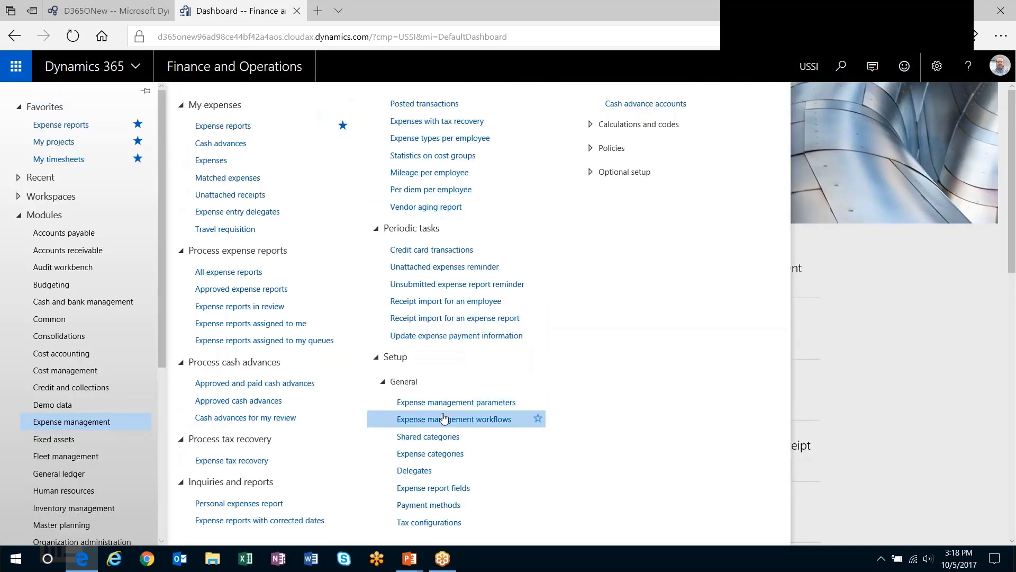
mouse_move(443, 454)
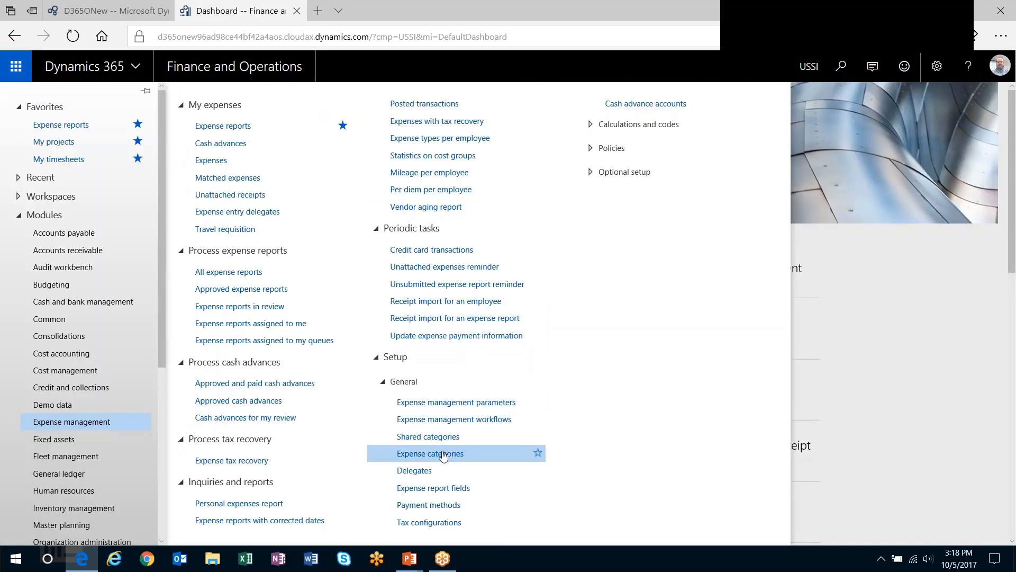
Add a DemoEXP expense category with default payment method Cash and main account 601500.
left_click(430, 453)
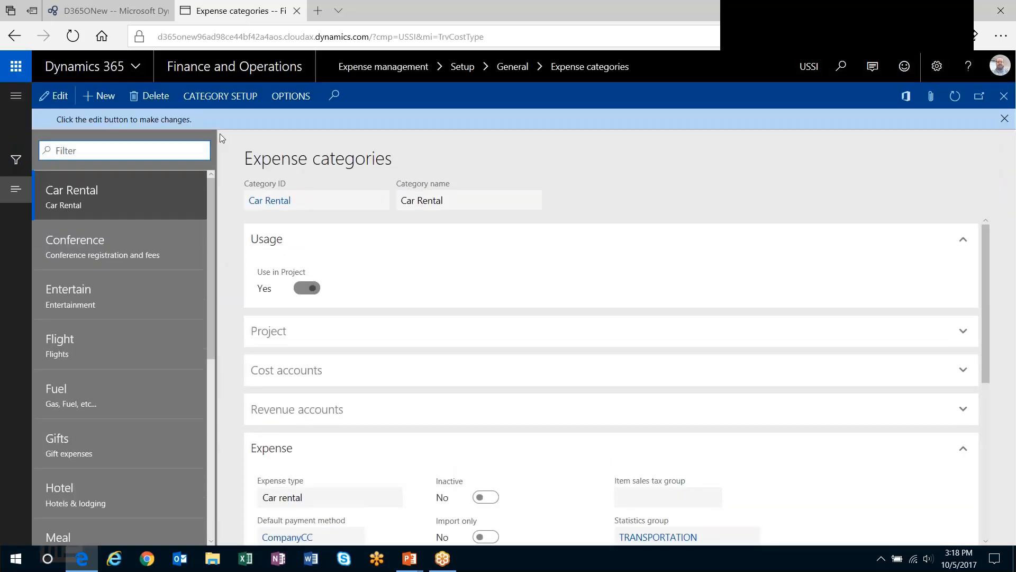
left_click(100, 96)
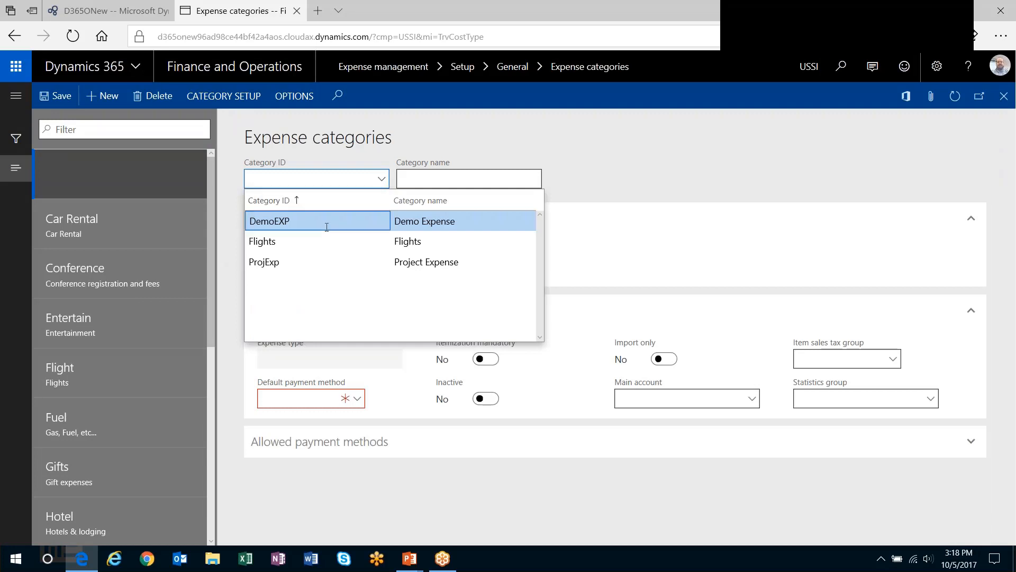
left_click(270, 221)
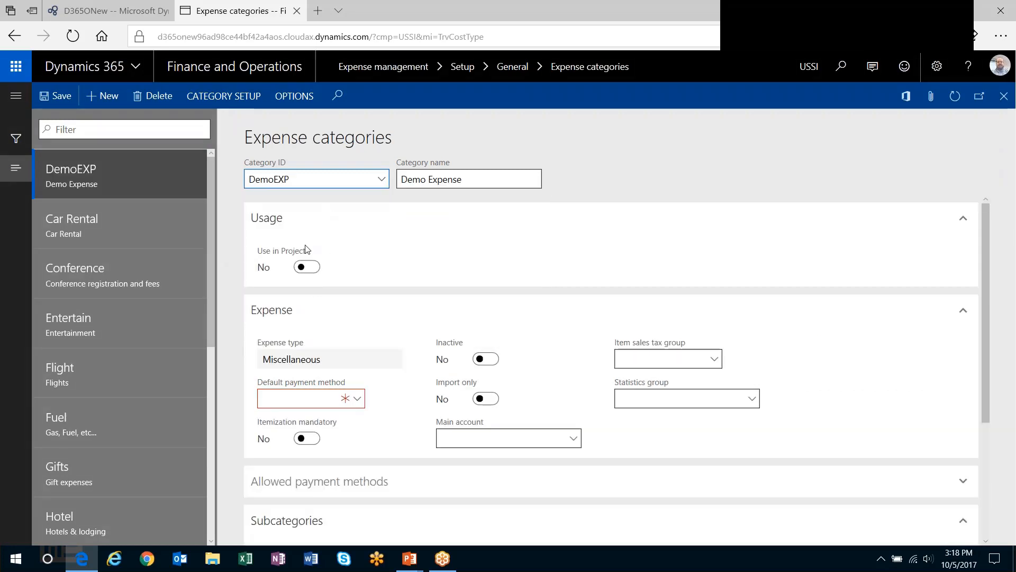
left_click(357, 398)
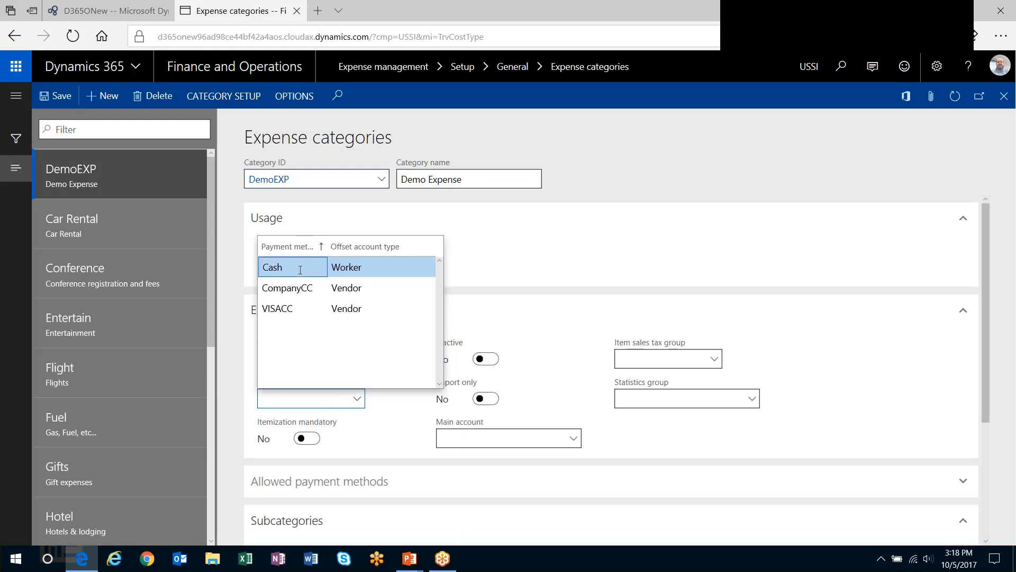
left_click(273, 267)
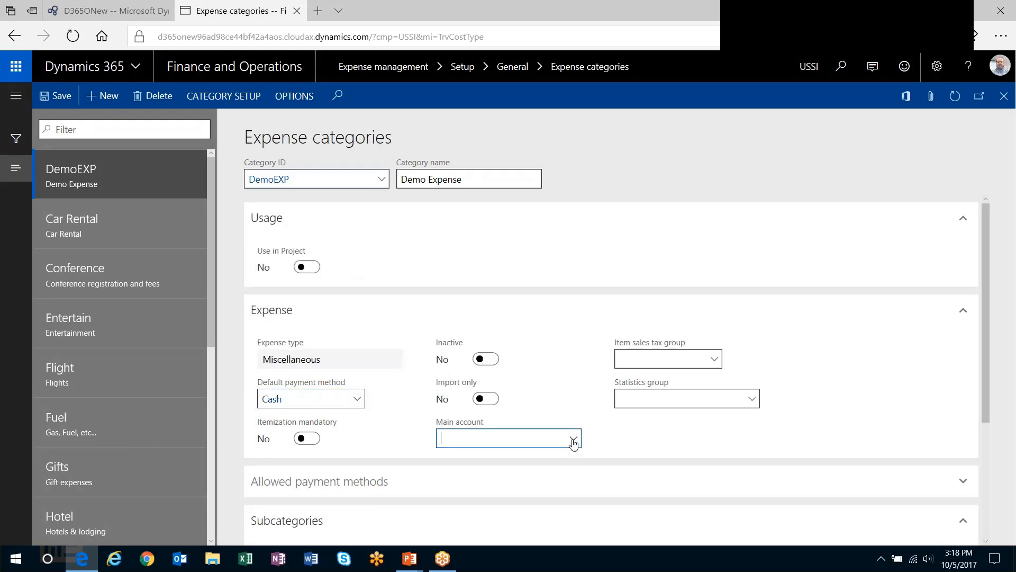
left_click(574, 438)
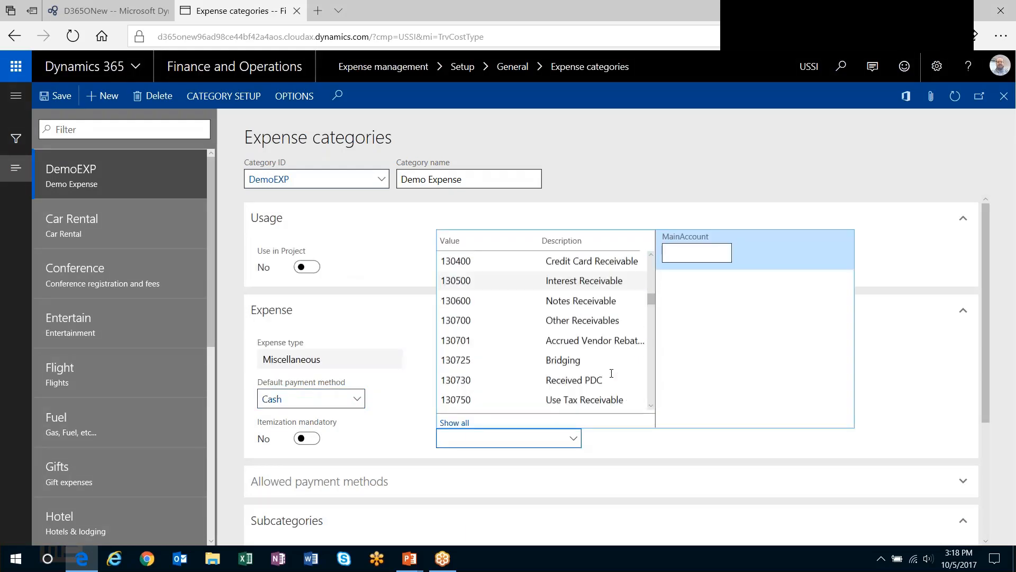
scroll("down", 3)
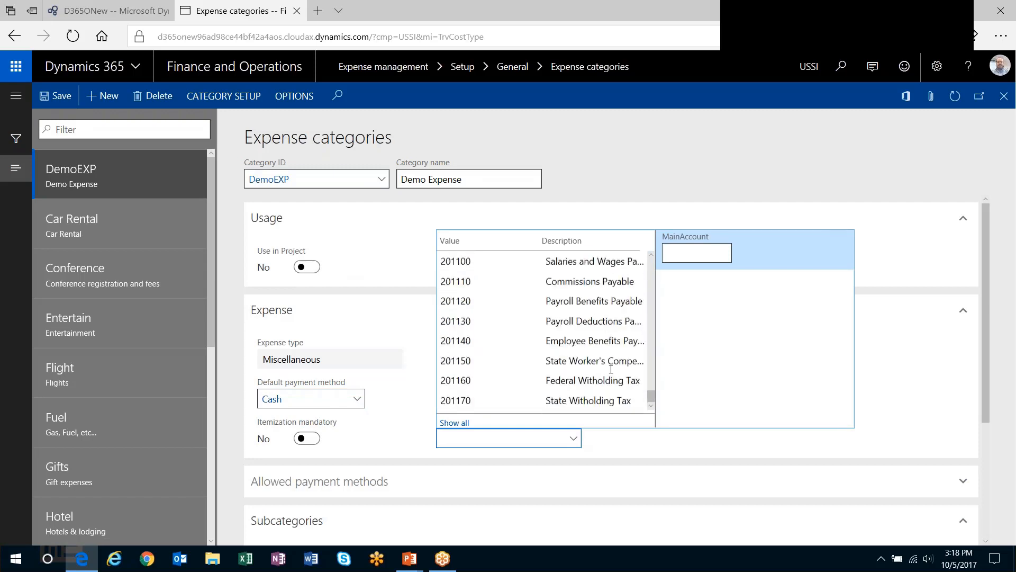
scroll("down", 3)
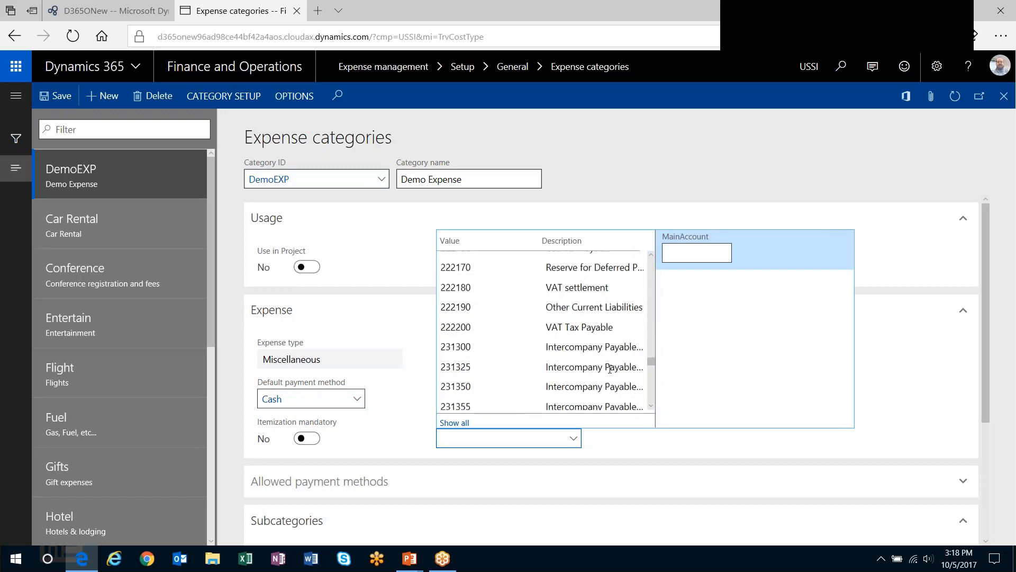
scroll("down", 3)
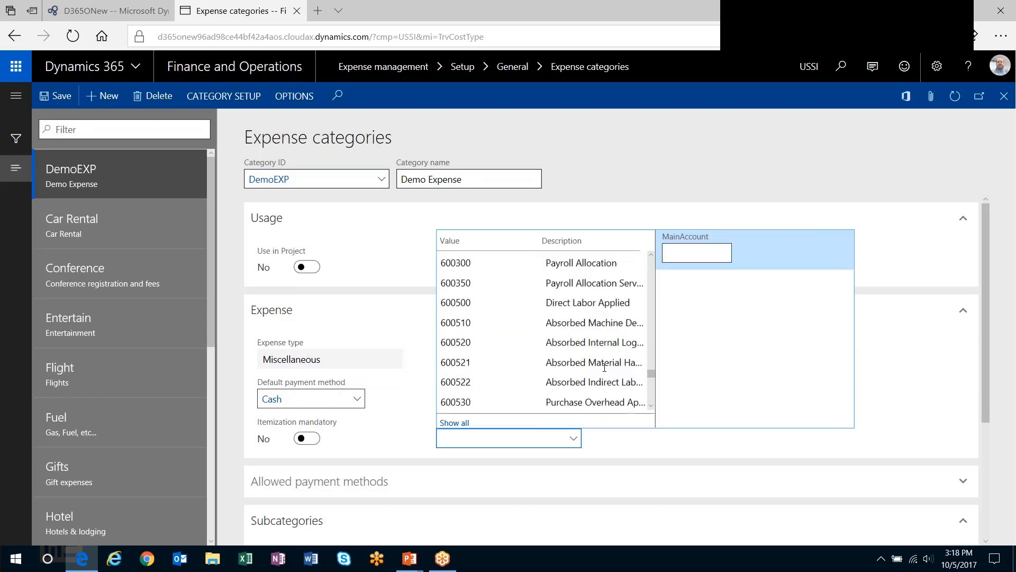
scroll("down", 3)
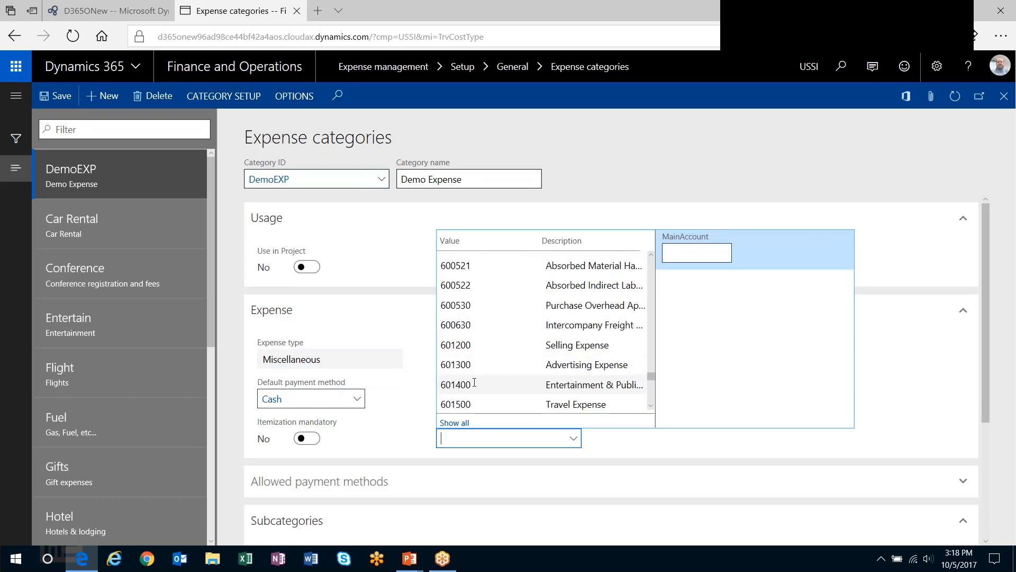
left_click(455, 404)
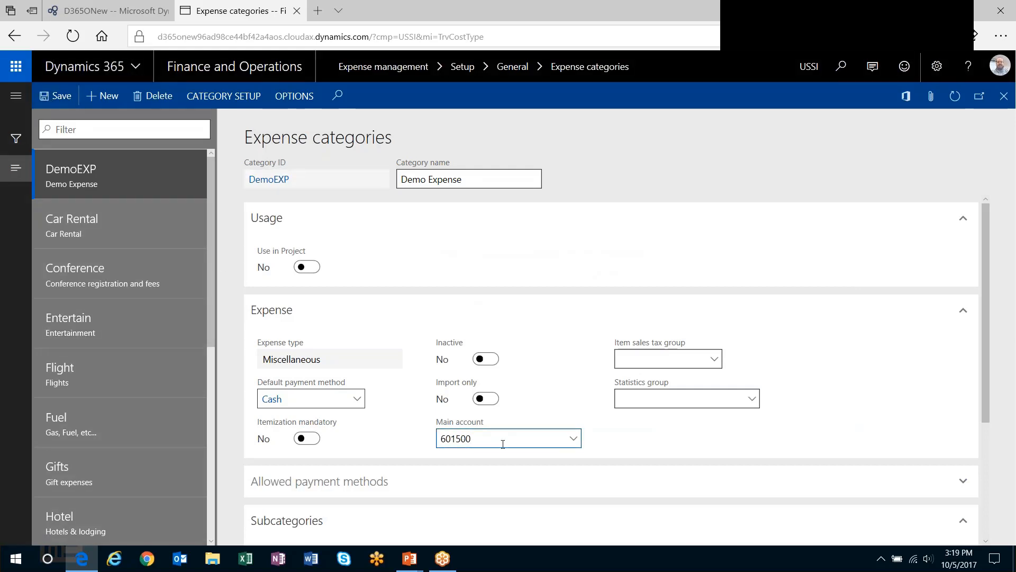
mouse_move(1003, 95)
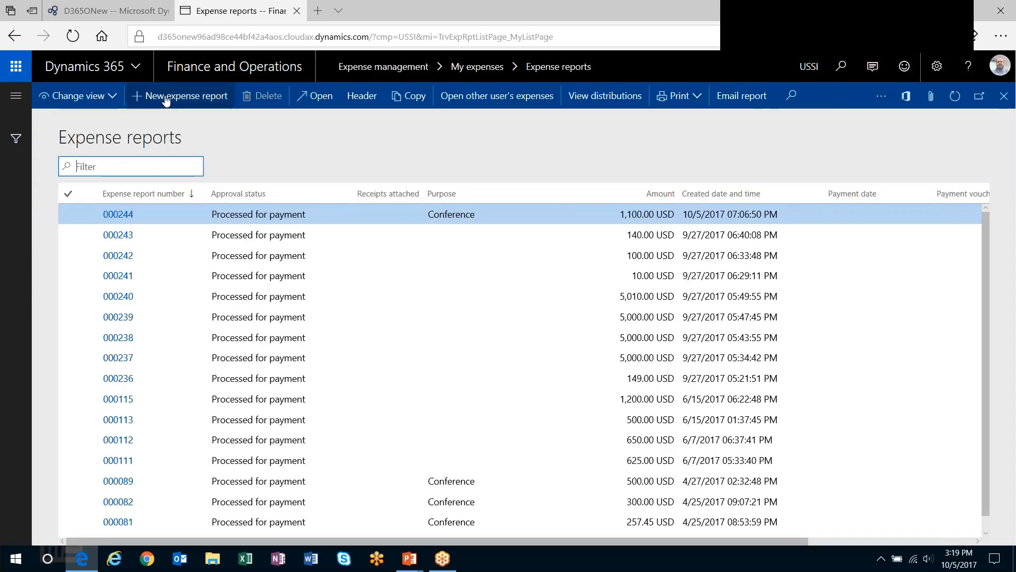
Create a Conference expense report with a 10.00 DemoEXP line and submit it.
left_click(179, 96)
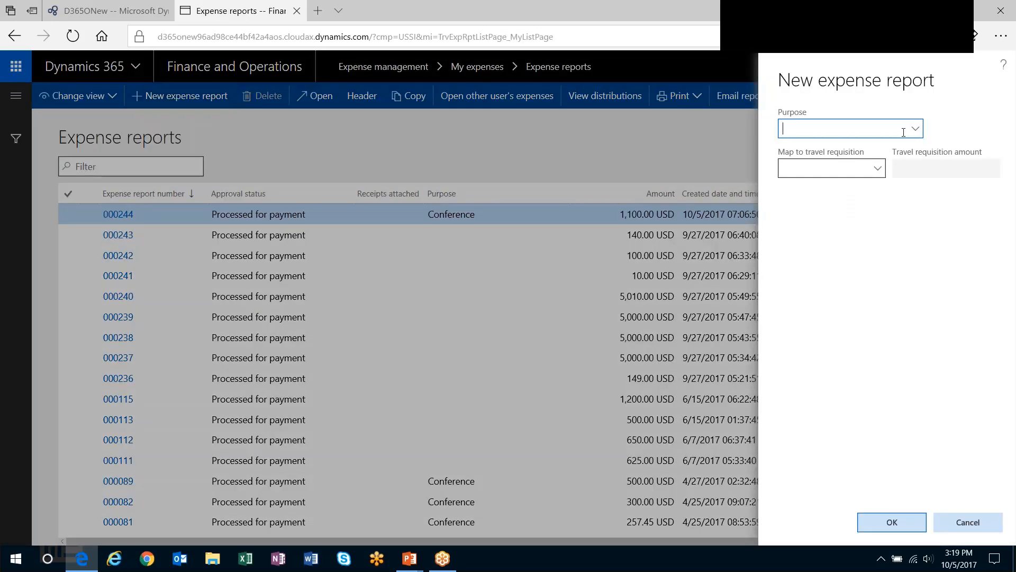
type("Conference")
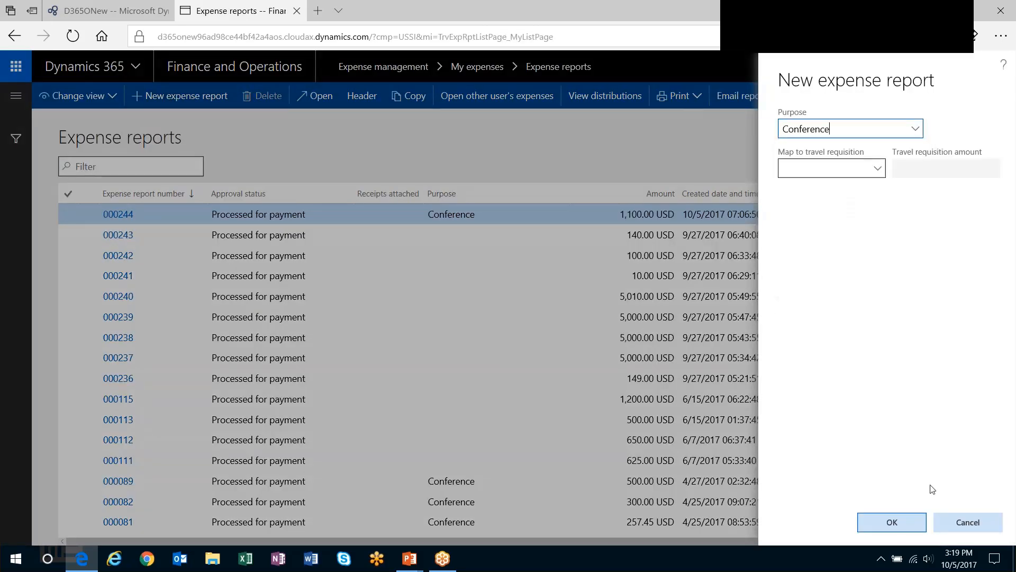
left_click(892, 522)
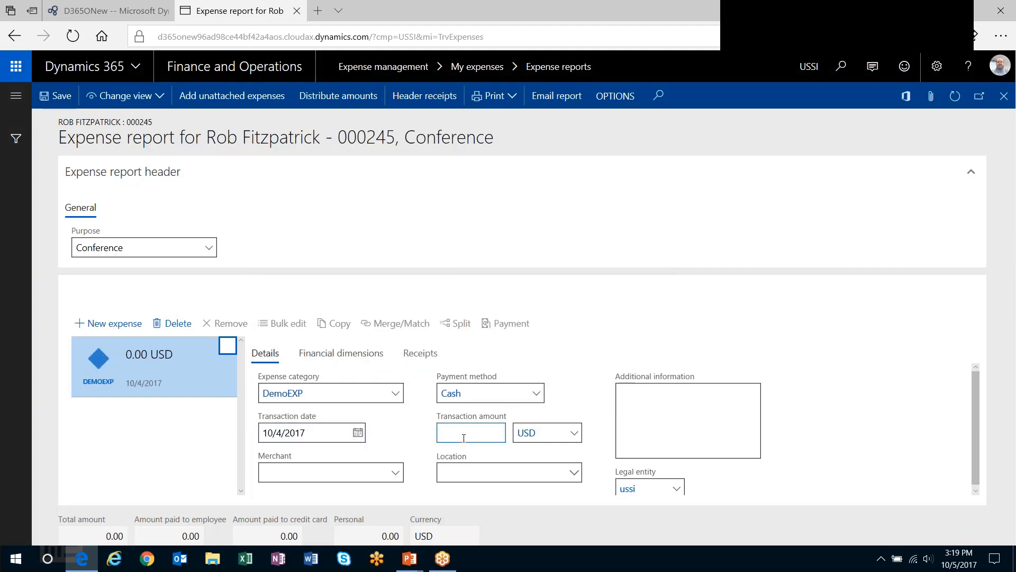
type("10.00")
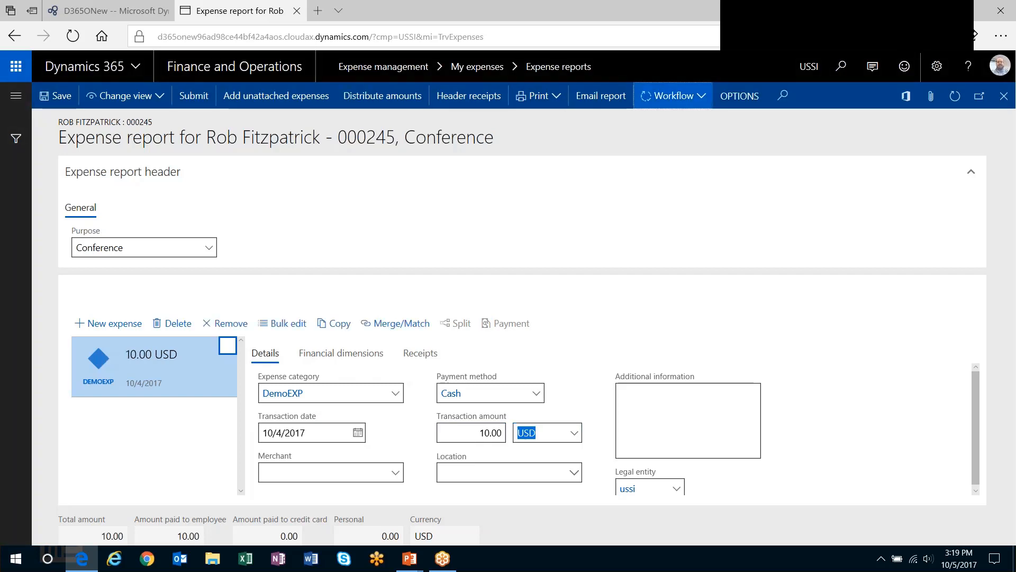
left_click(194, 96)
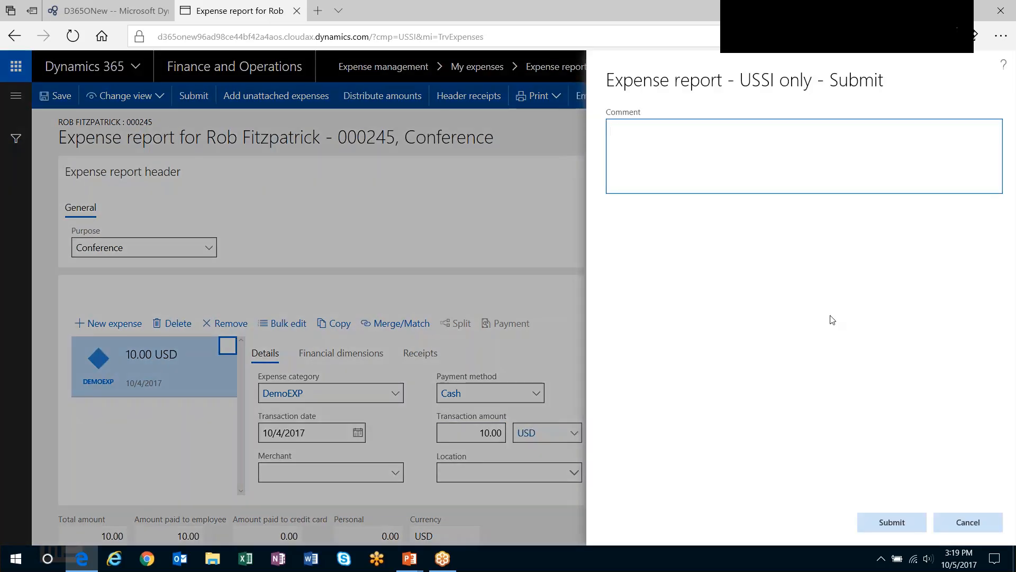
left_click(892, 522)
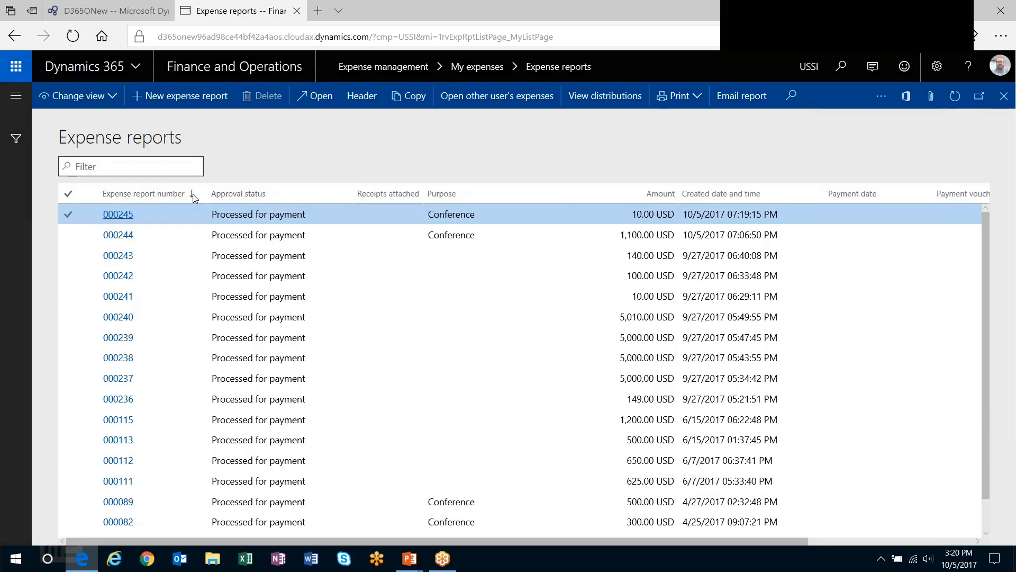
left_click(118, 215)
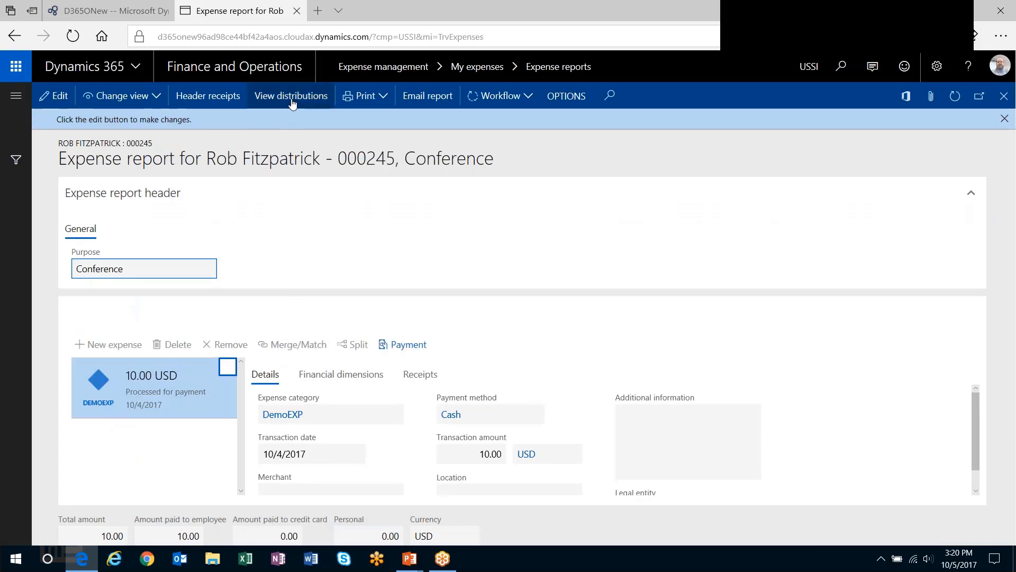
left_click(292, 95)
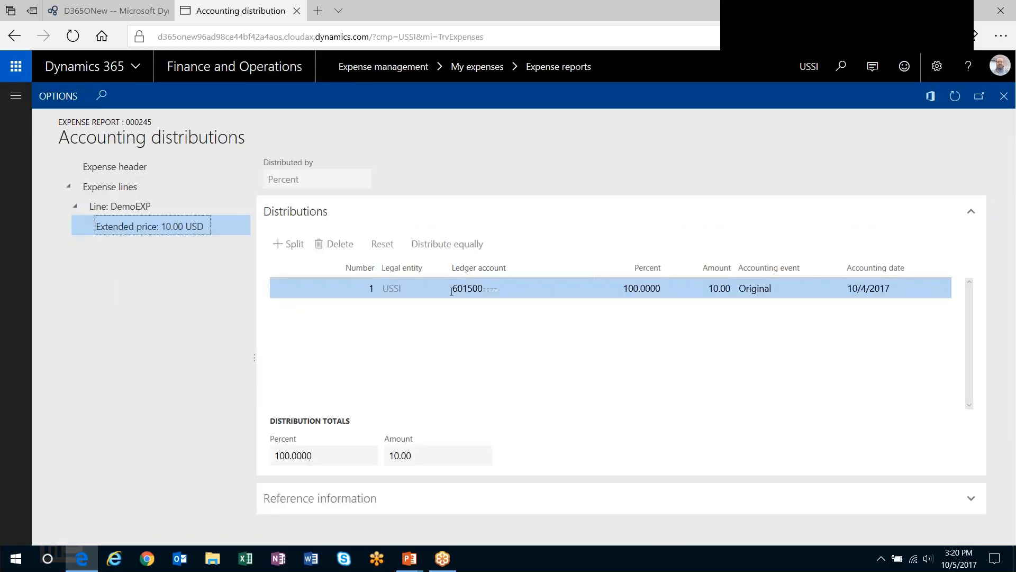
left_click(474, 289)
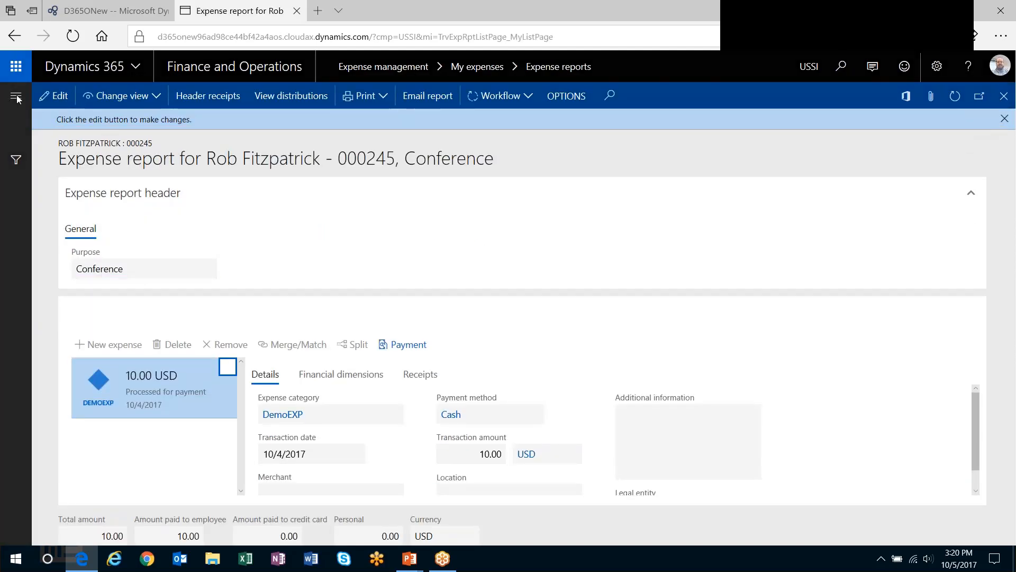
Set header Project ID visibility to Display, then review the expense line fields.
left_click(16, 98)
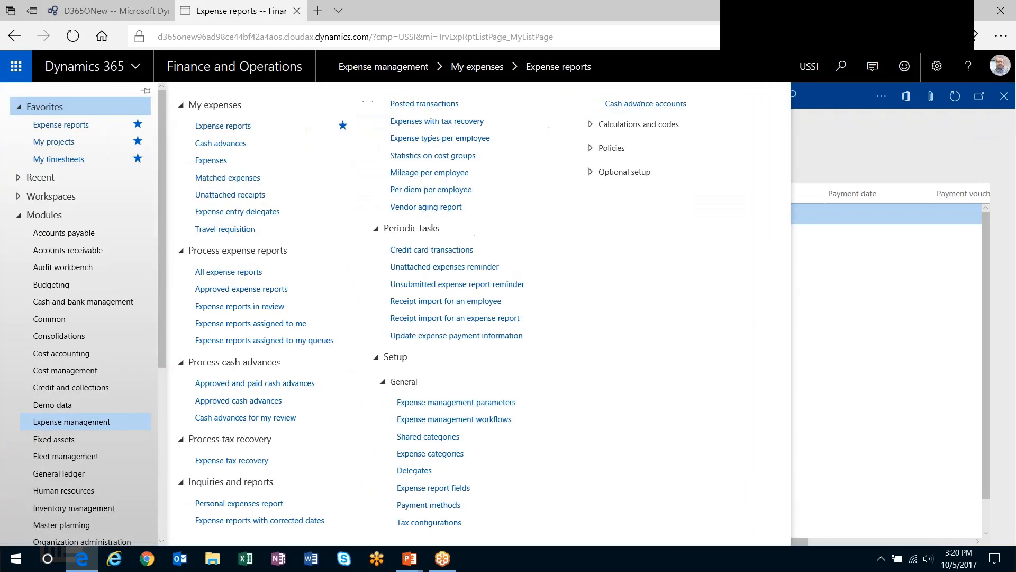
mouse_move(439, 486)
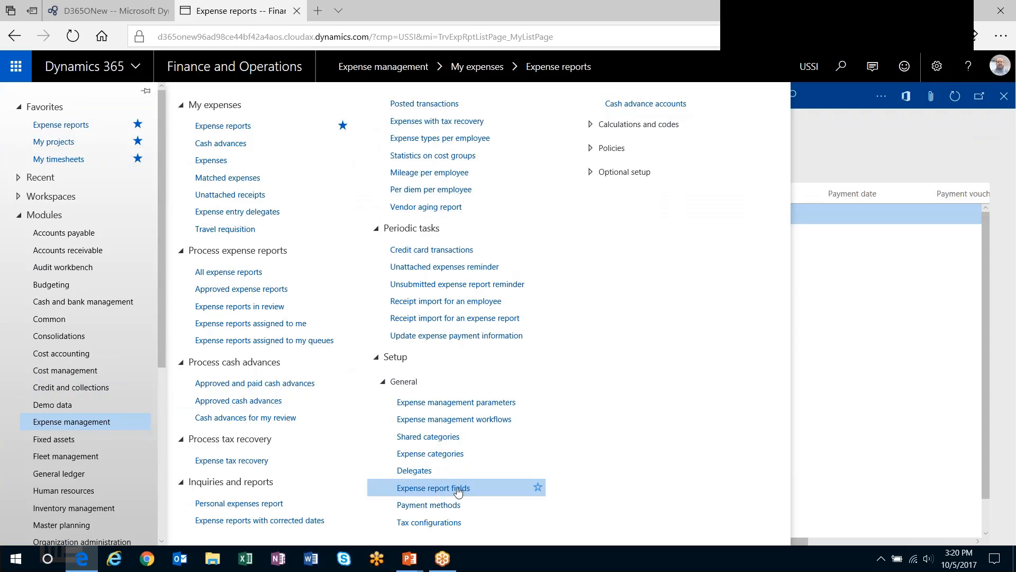
left_click(433, 488)
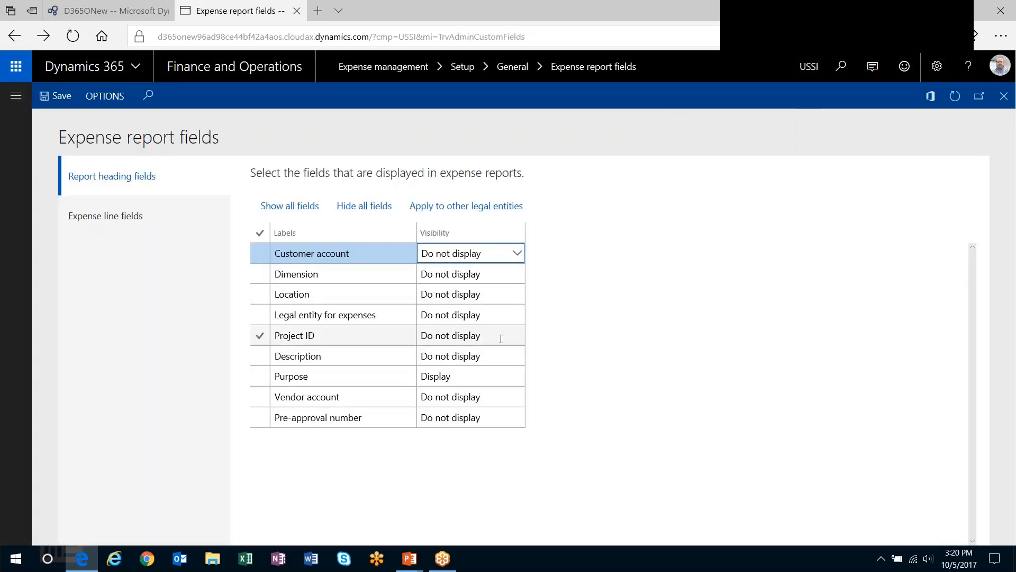
left_click(472, 335)
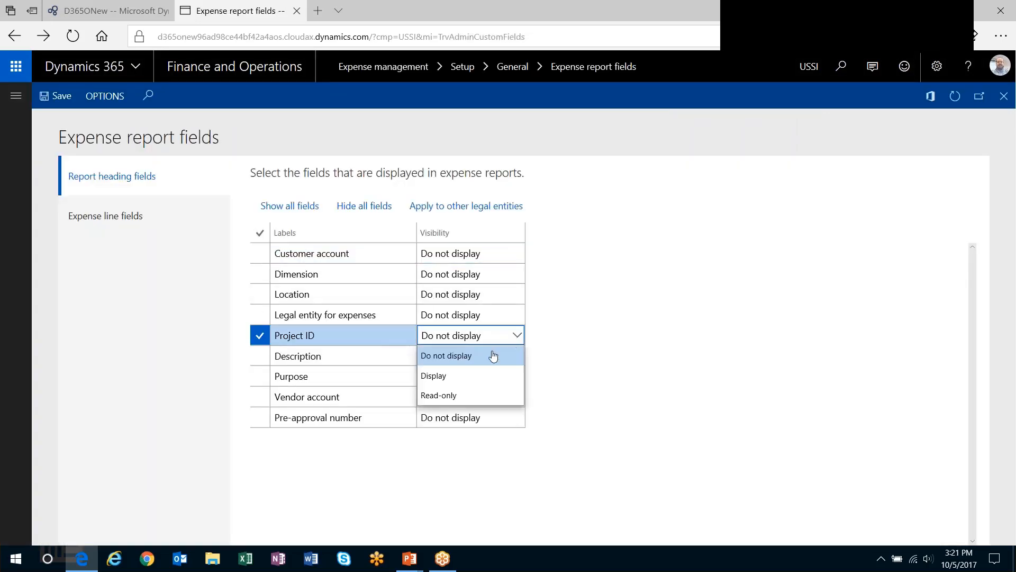
left_click(434, 375)
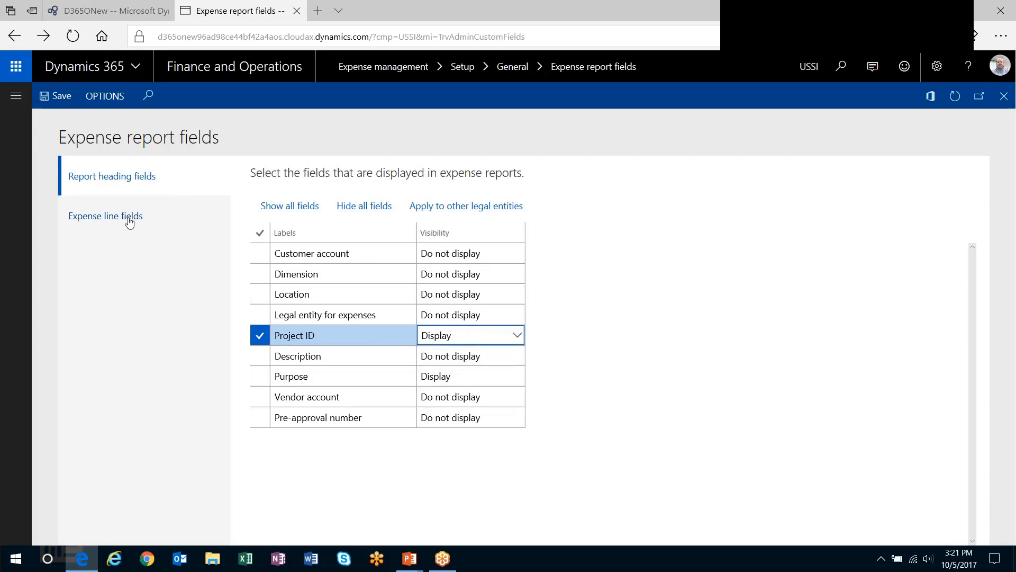
left_click(105, 216)
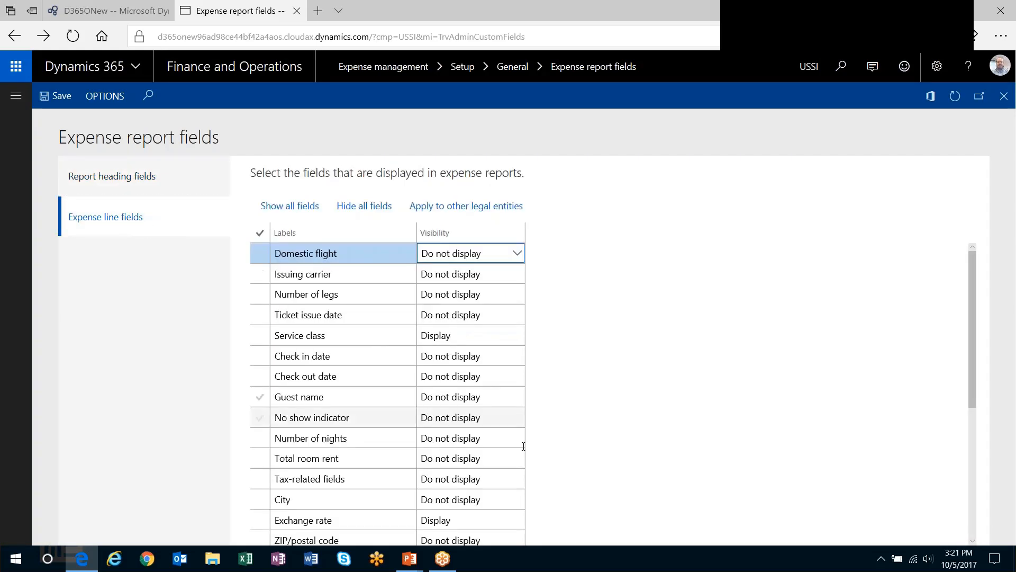
scroll("down", 3)
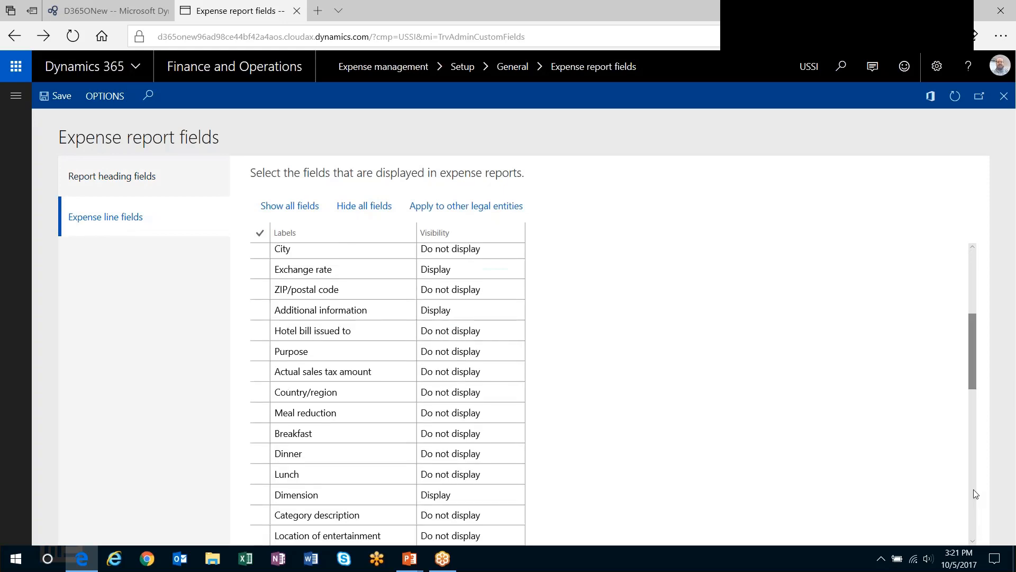
scroll("down", 3)
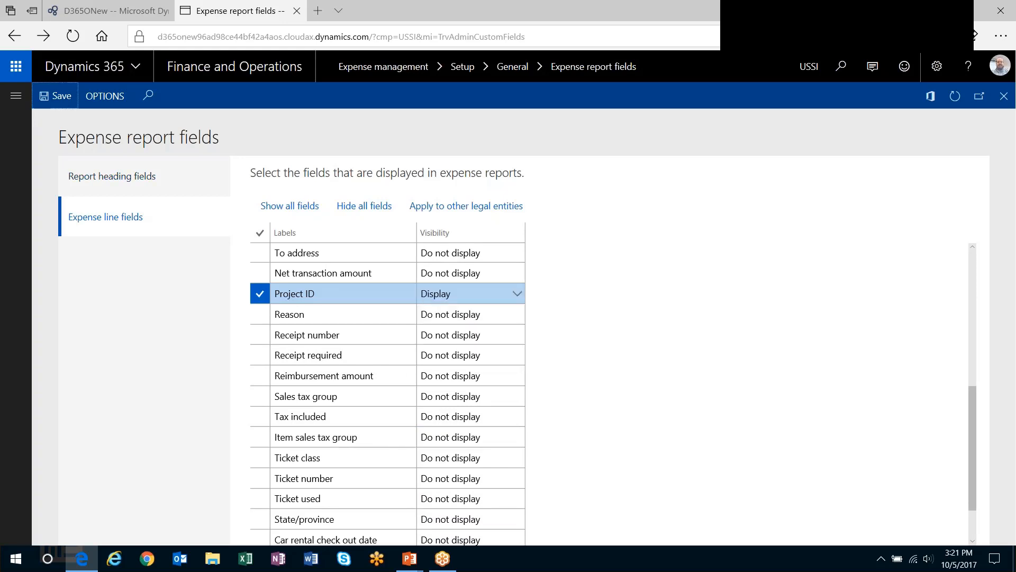
mouse_move(1004, 97)
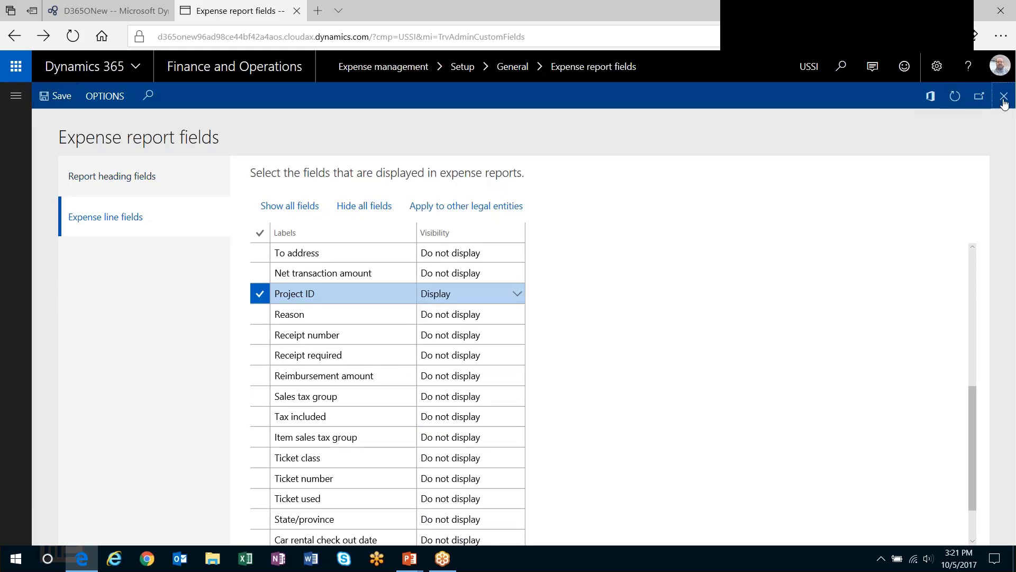
left_click(1003, 96)
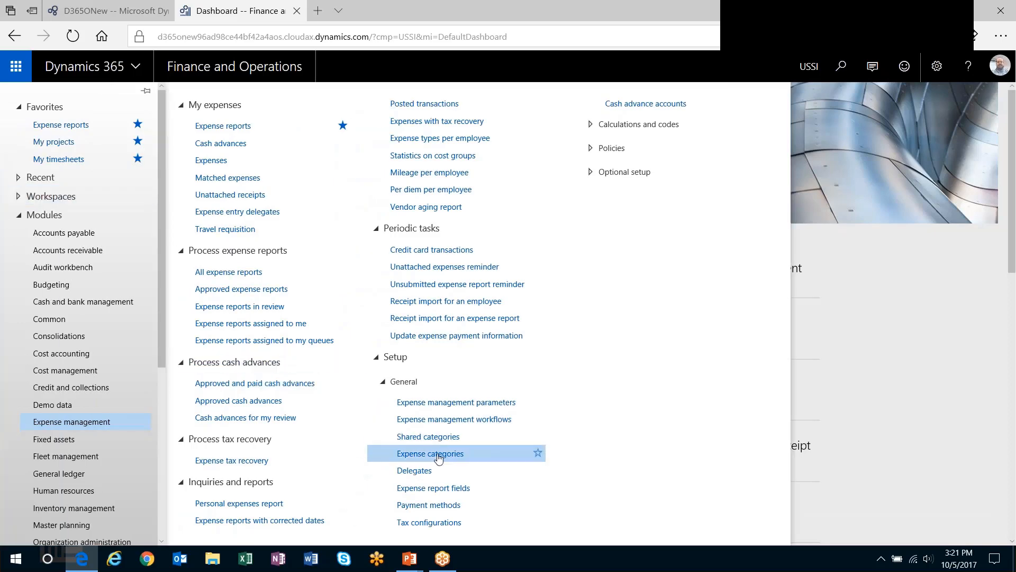
Try turning on Use in Project for the DemoEXP expense category.
left_click(430, 453)
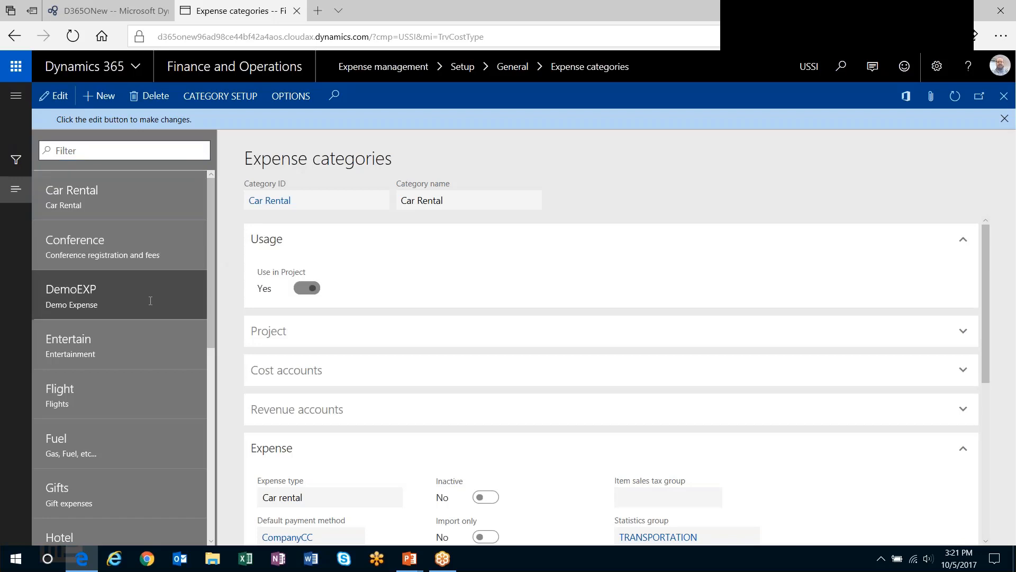
left_click(85, 297)
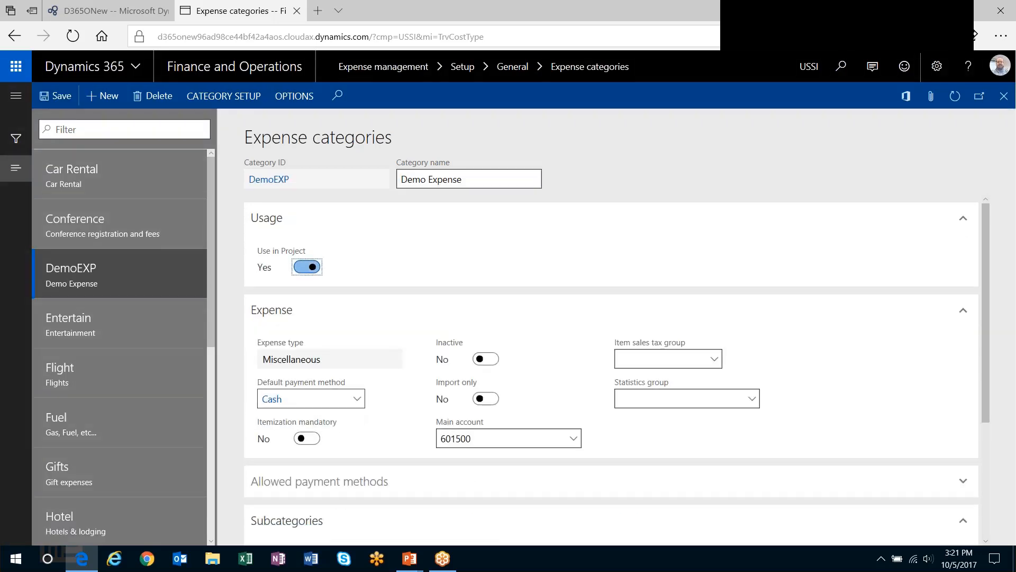
left_click(306, 267)
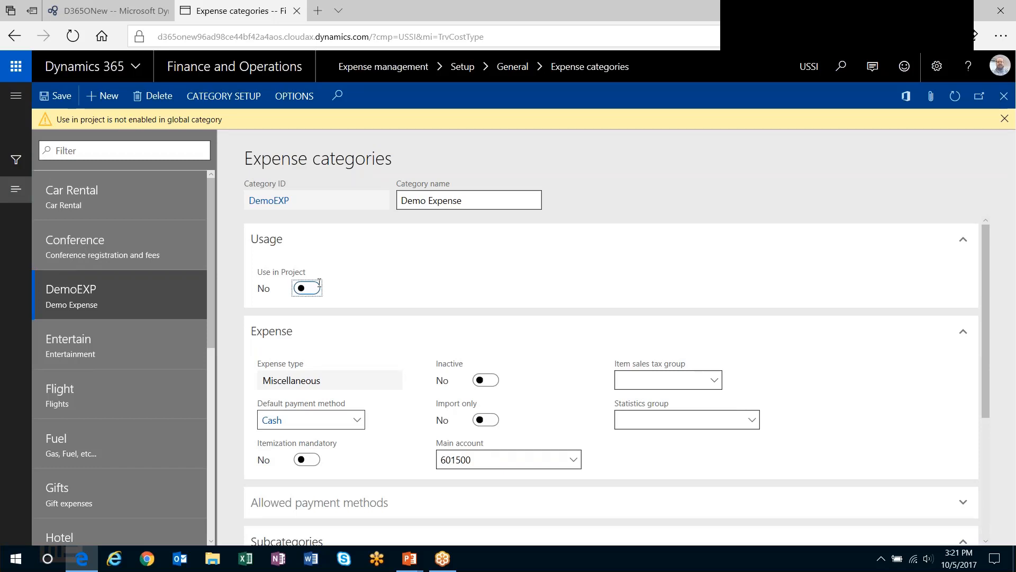
mouse_move(1005, 110)
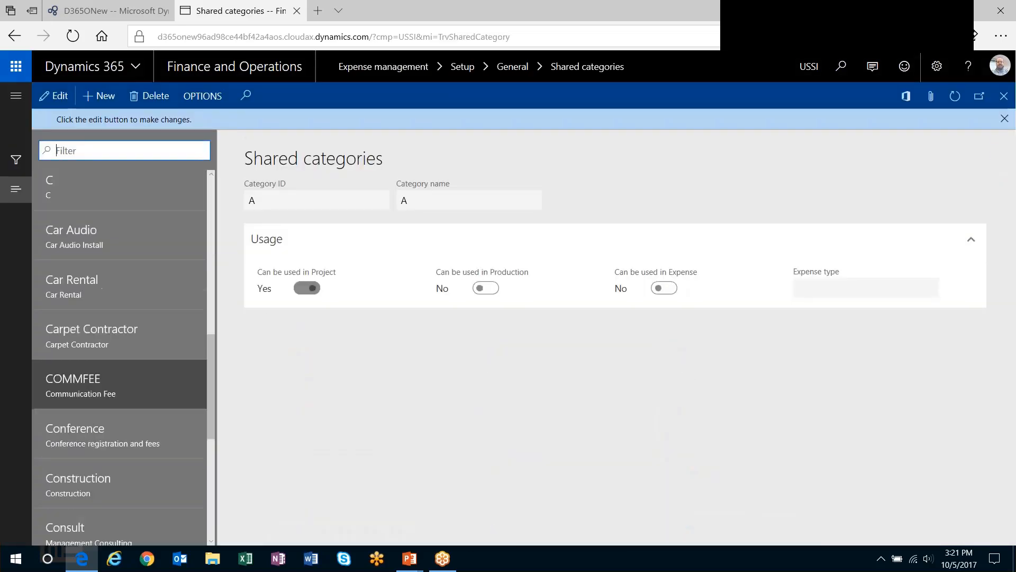
Try enabling shared category A for use in expenses.
scroll("down", 3)
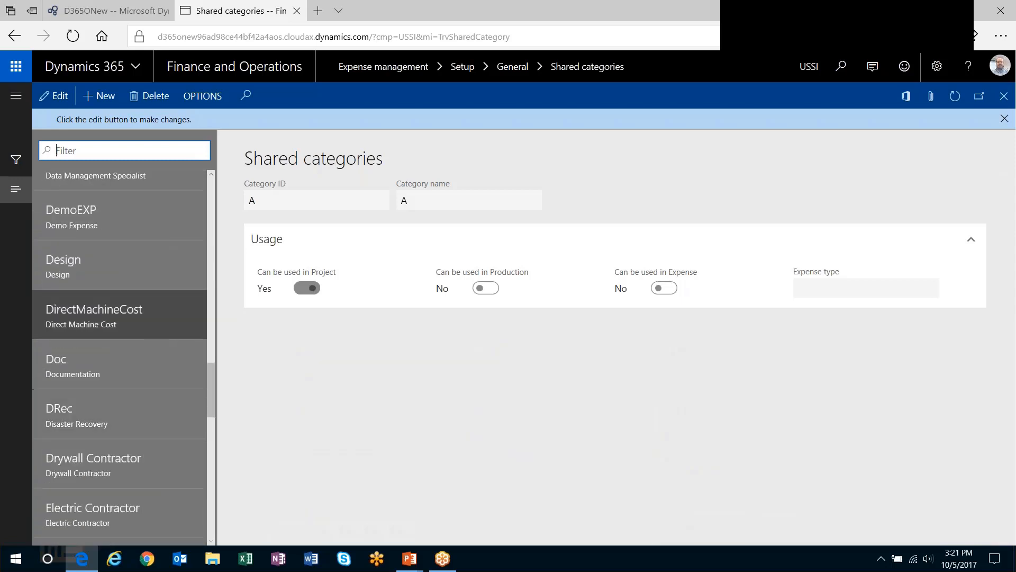
left_click(54, 96)
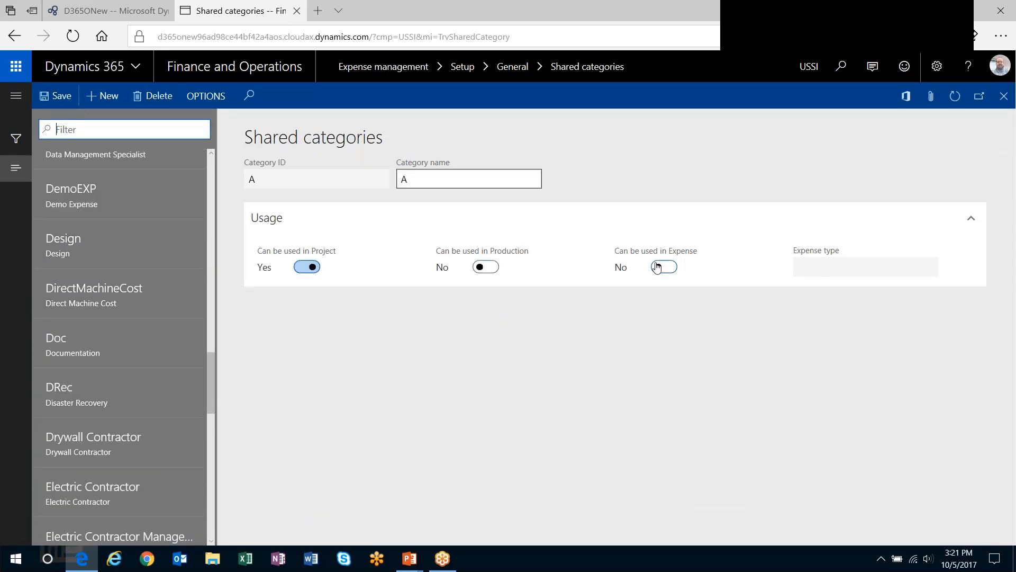
left_click(664, 266)
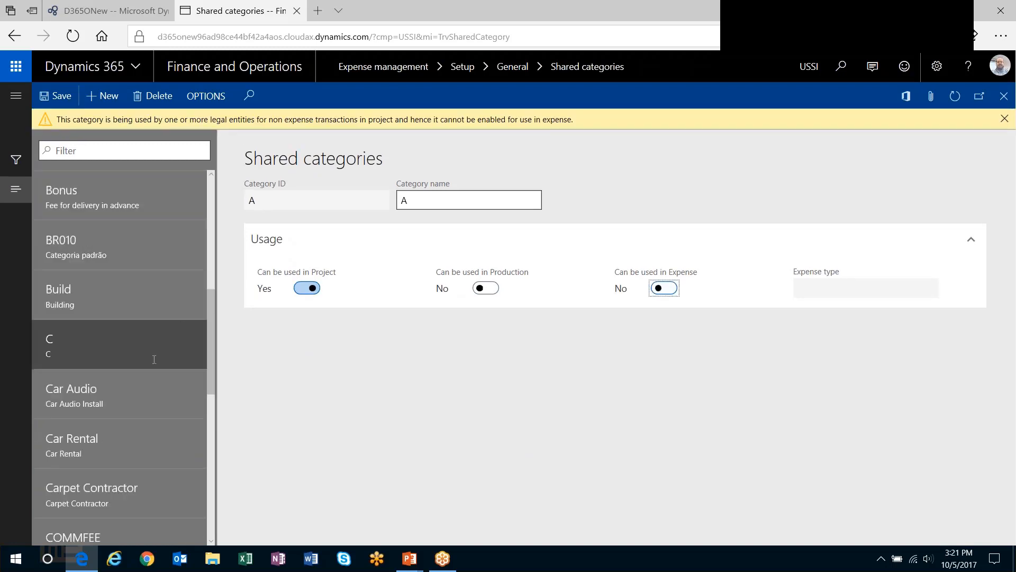
scroll("down", 3)
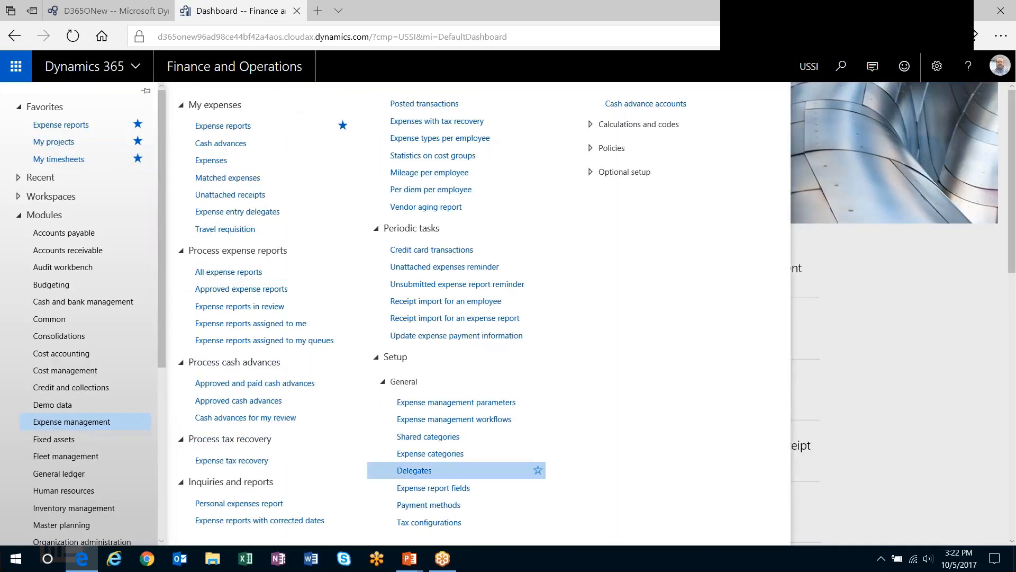
Turn on Use in Project for DemoEXP with category group ProjExp and line property Billable.
left_click(430, 453)
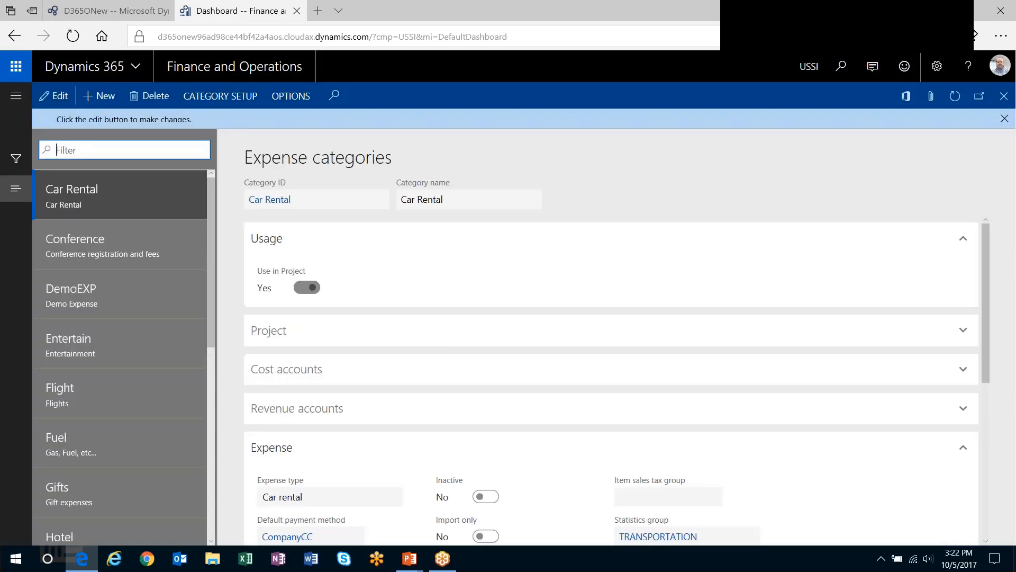
left_click(71, 296)
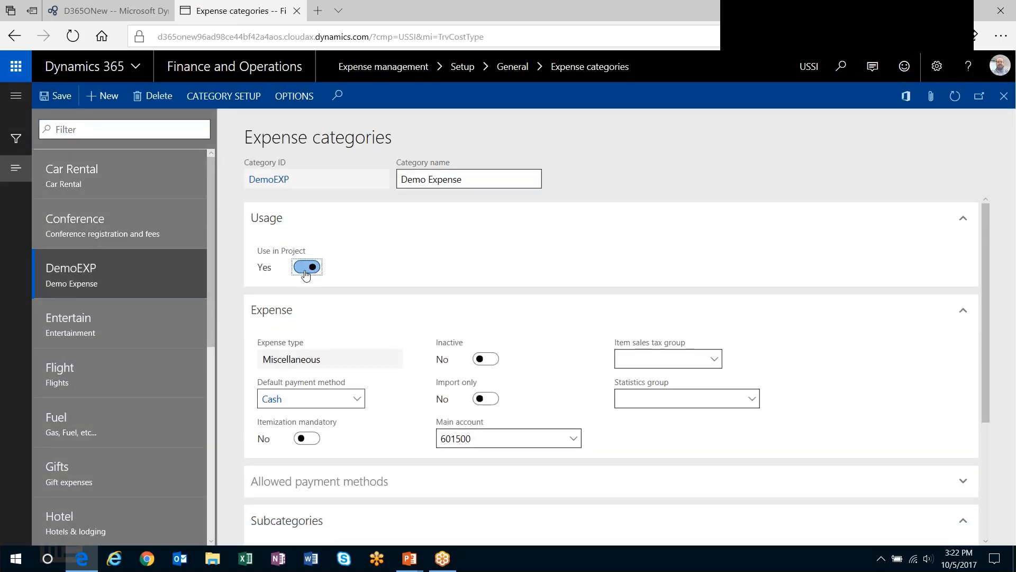
left_click(307, 267)
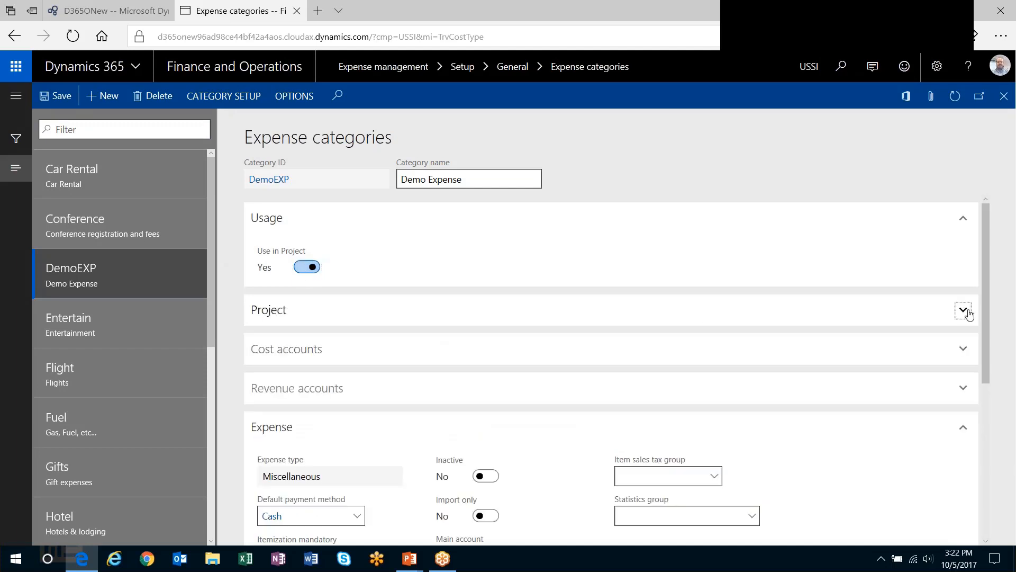
left_click(963, 310)
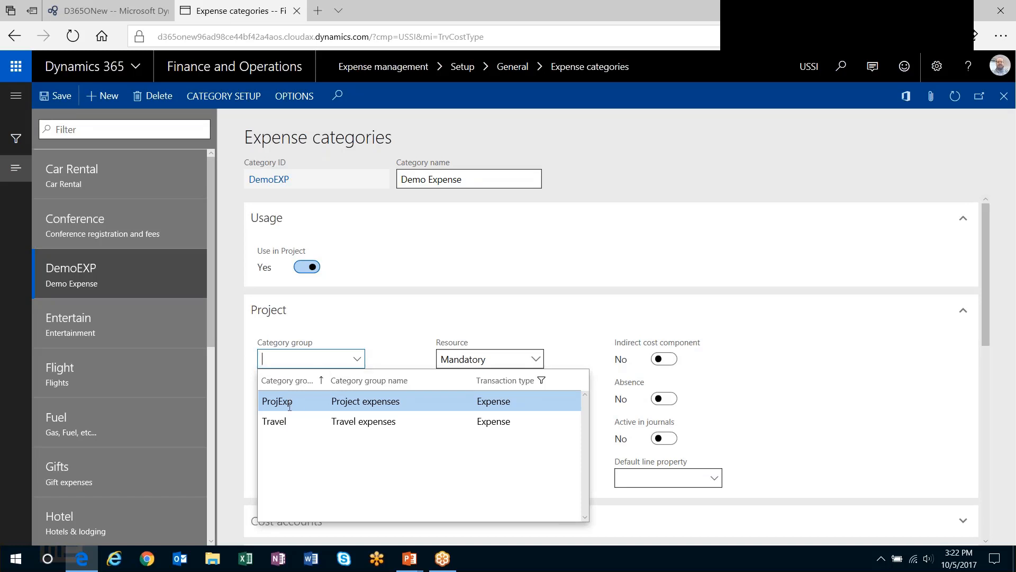
left_click(276, 402)
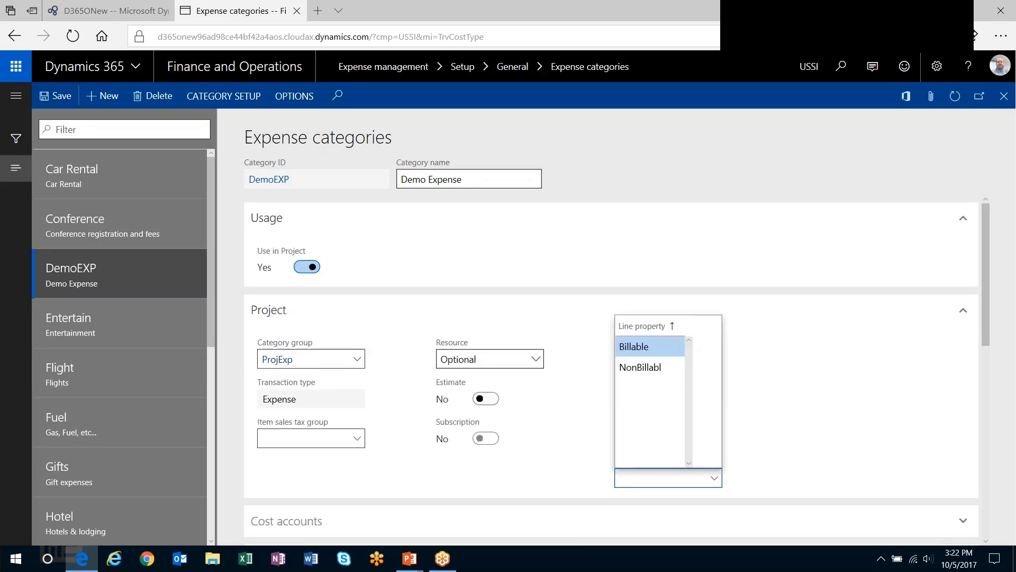
left_click(635, 346)
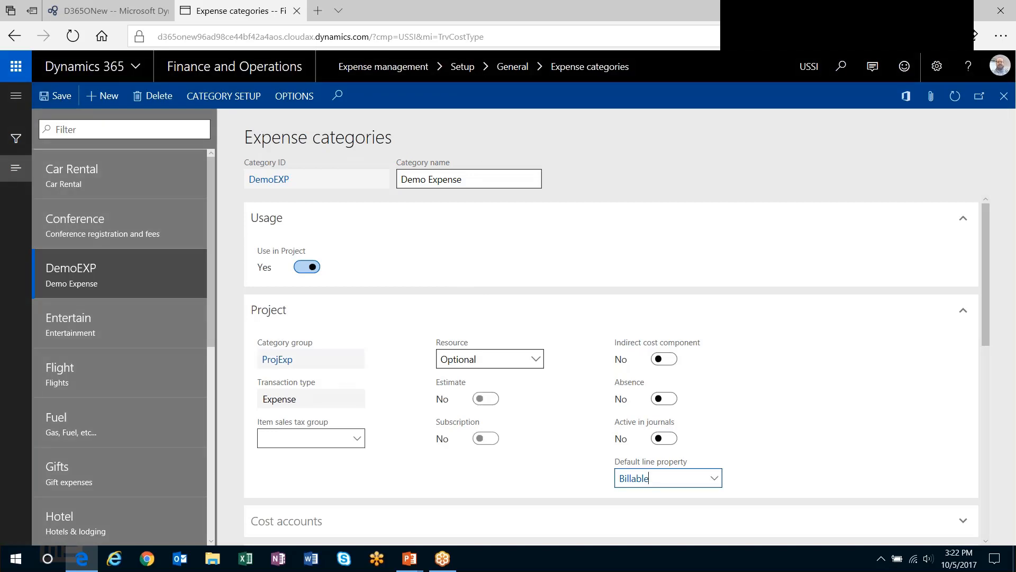
mouse_move(1003, 96)
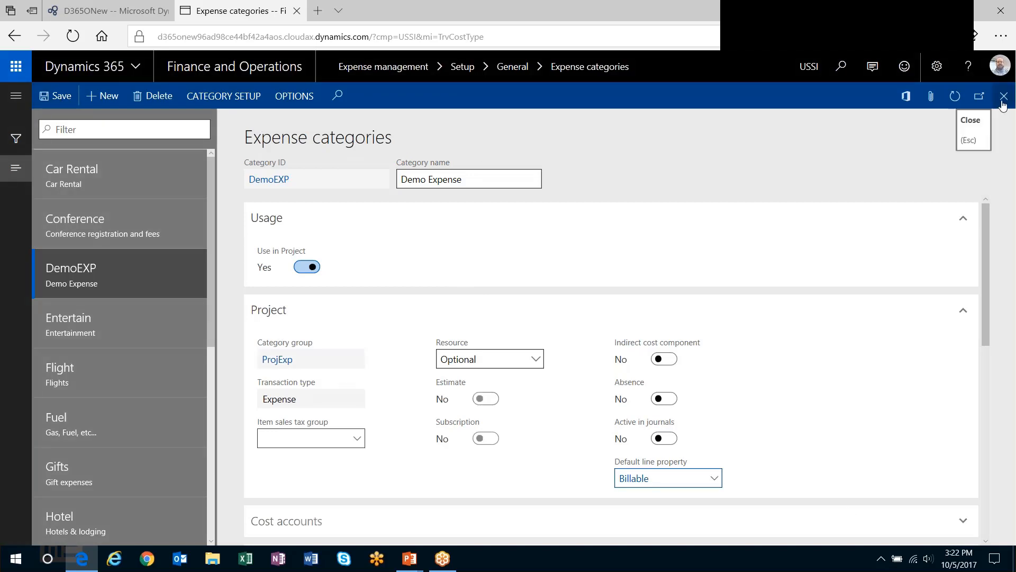
left_click(1004, 96)
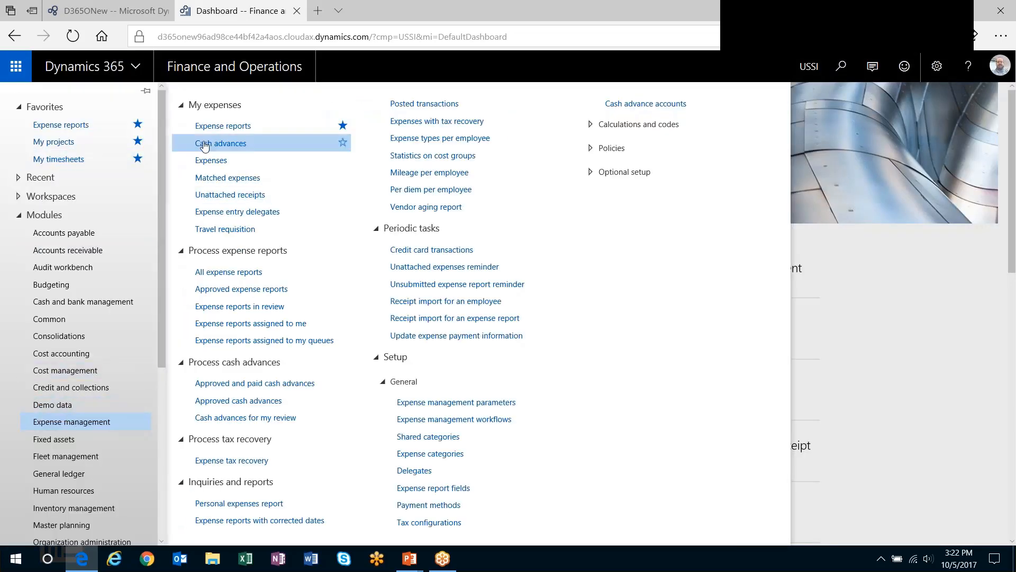
Create a Conference expense report for project 00000336 Demo Time and Material.
left_click(222, 126)
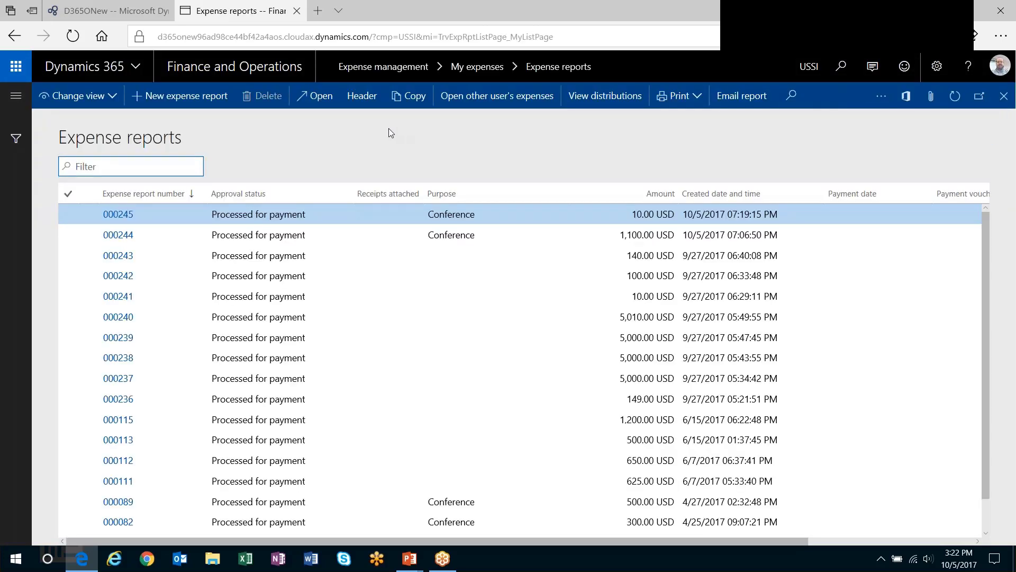
left_click(186, 96)
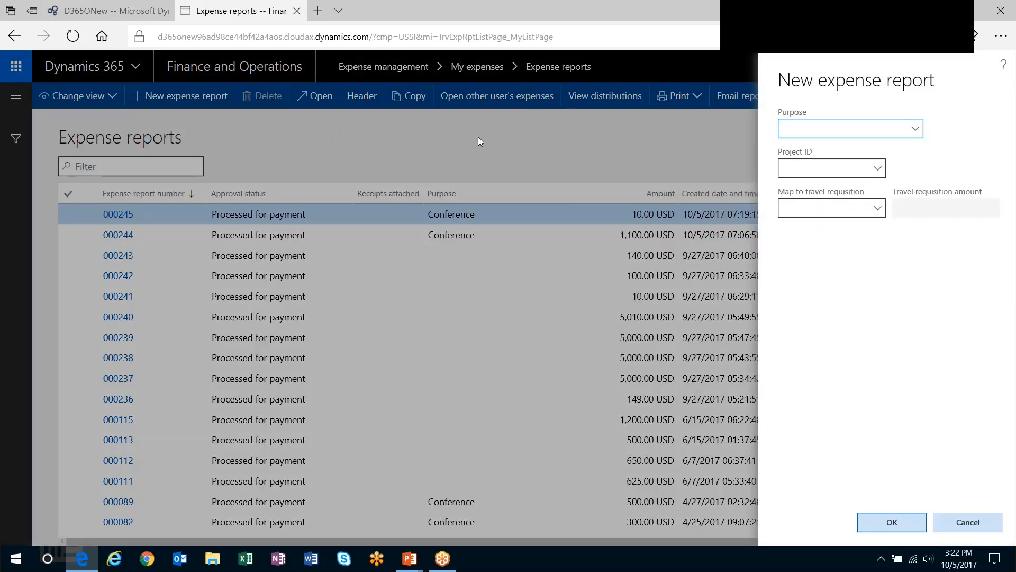
left_click(915, 128)
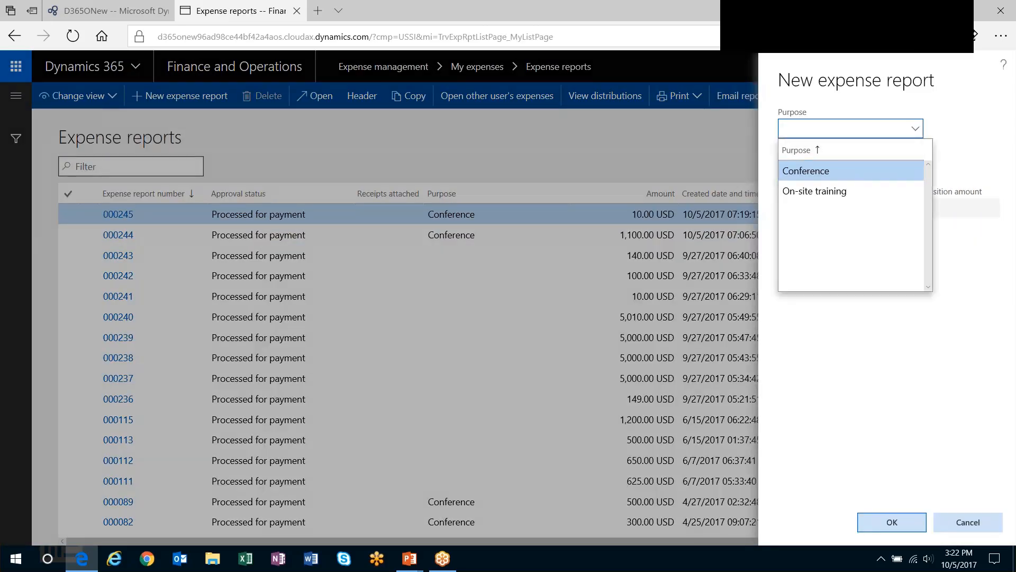
left_click(805, 171)
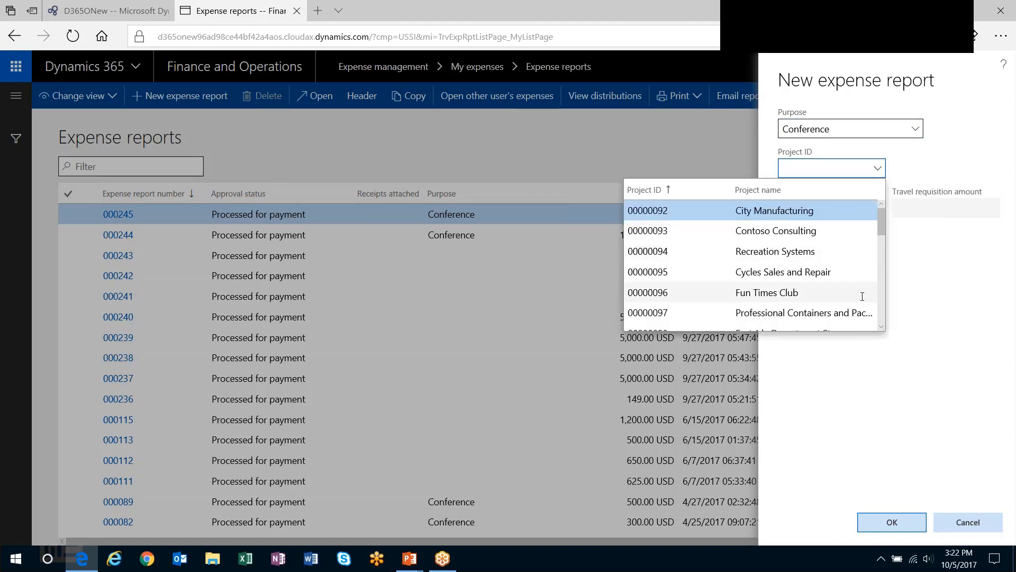
left_click(644, 190)
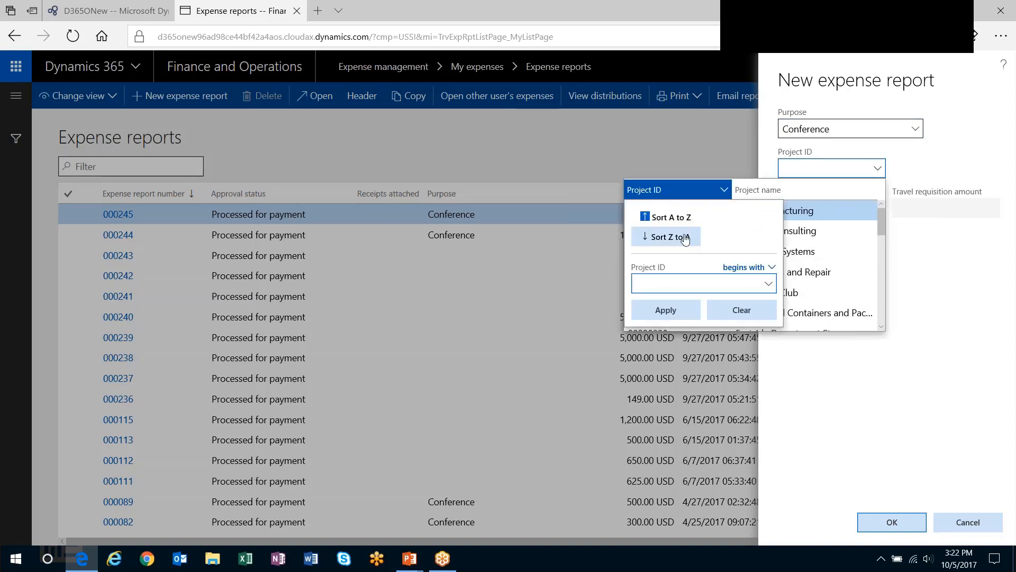
left_click(666, 236)
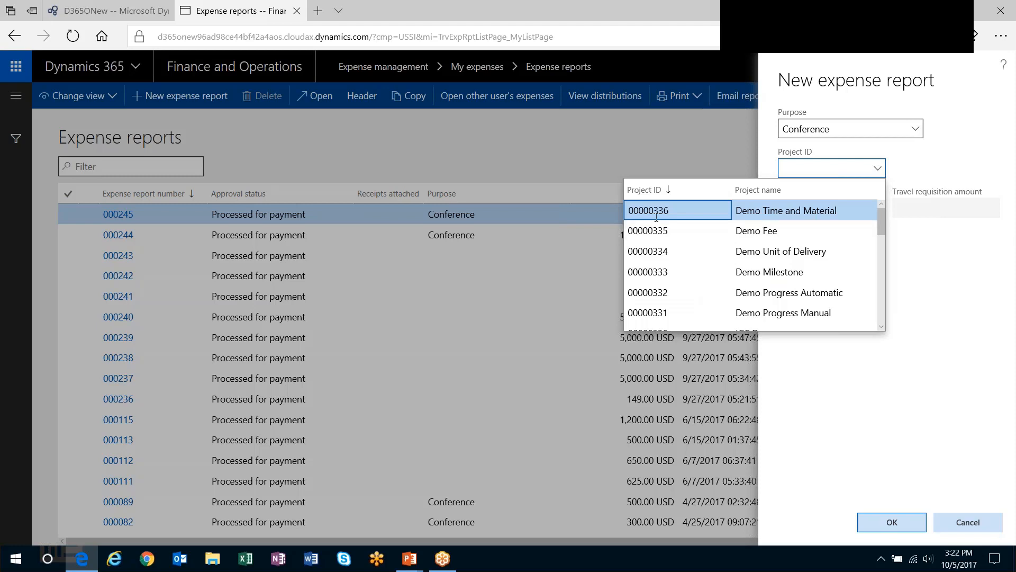
left_click(648, 211)
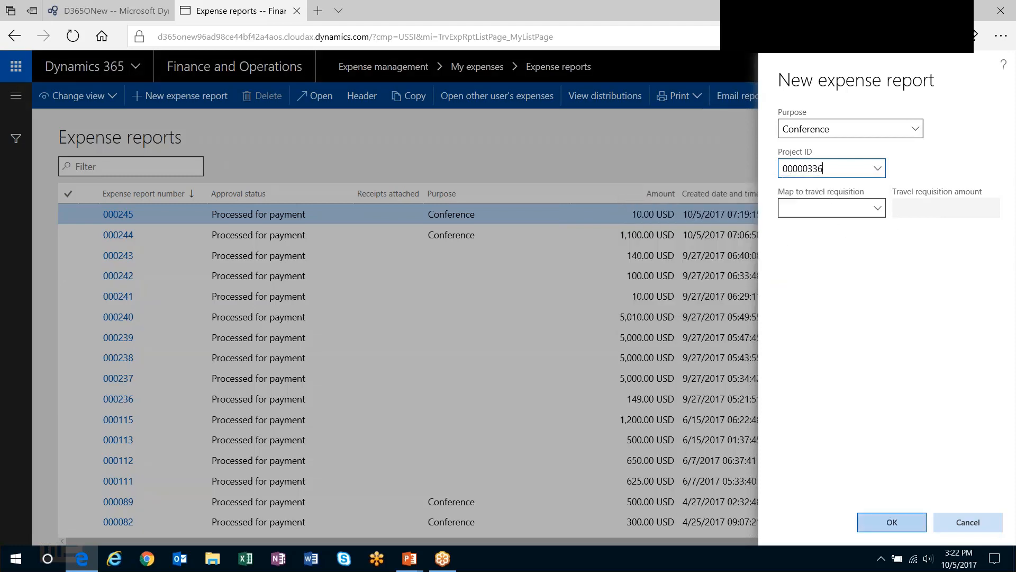
left_click(892, 522)
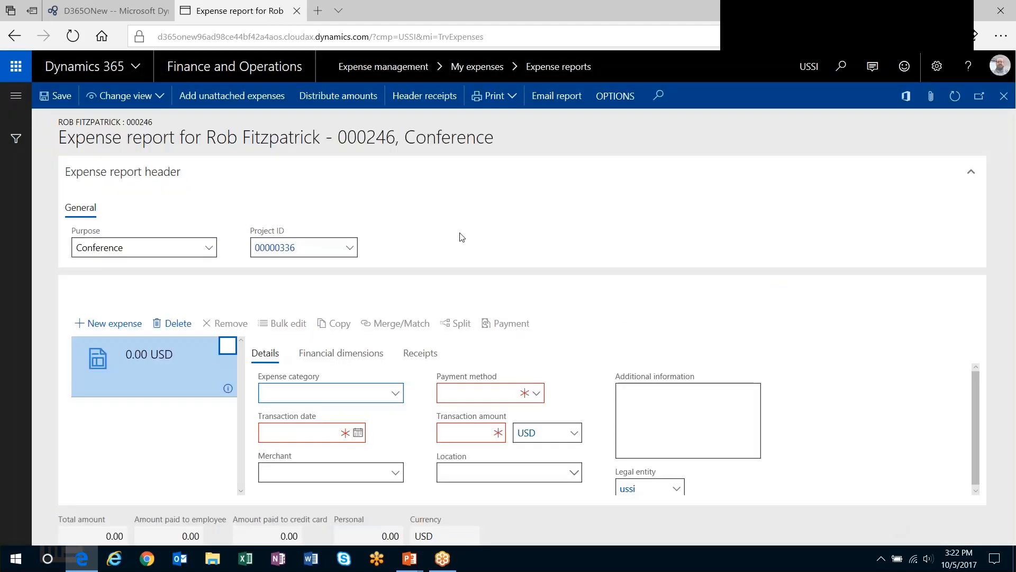
Add a DemoEXP expense dated 10/4/2017 for 10 USD, then submit the report.
left_click(331, 393)
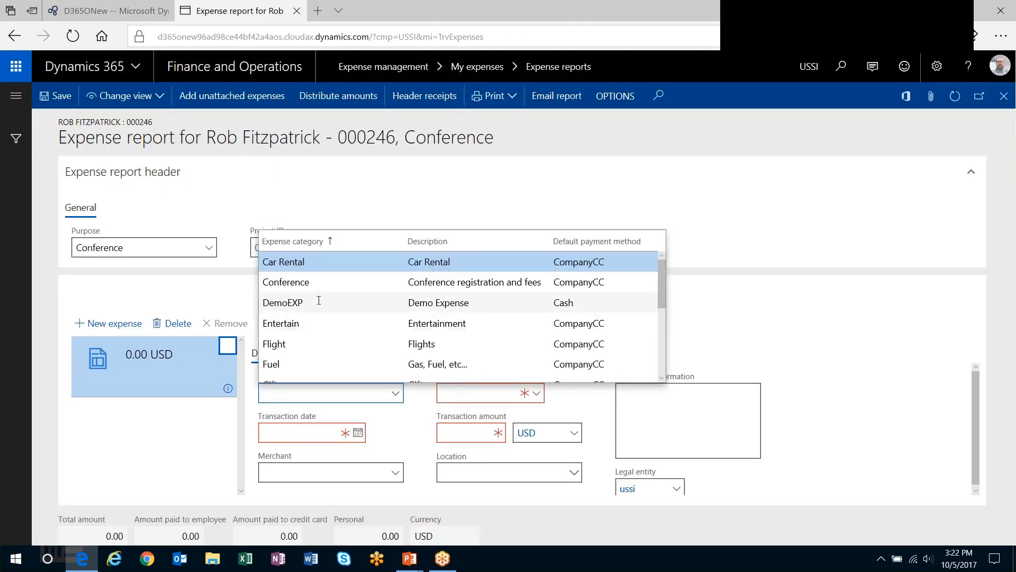
left_click(283, 303)
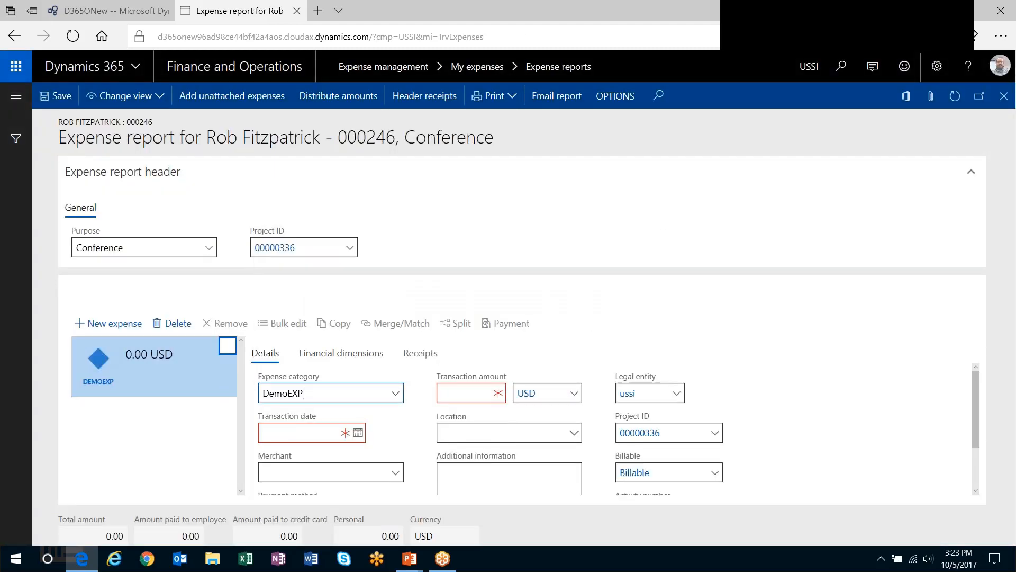
type("10/4/2017")
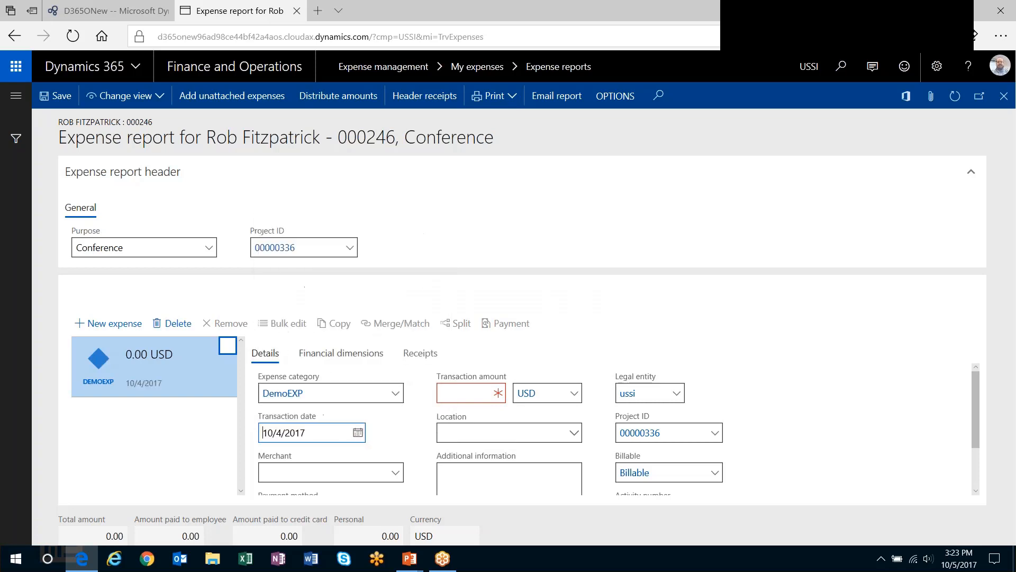
type("10.00")
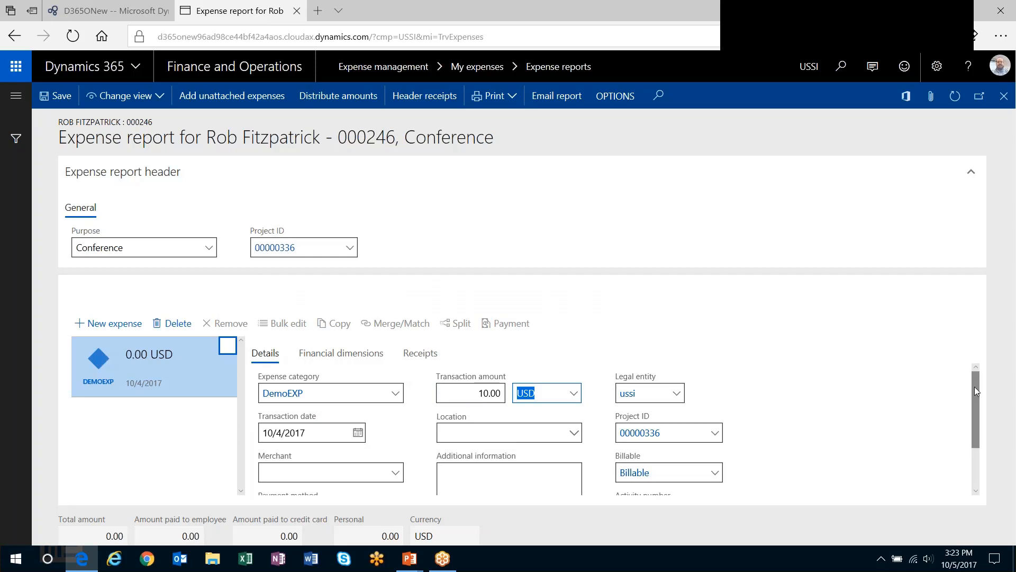
scroll("down", 3)
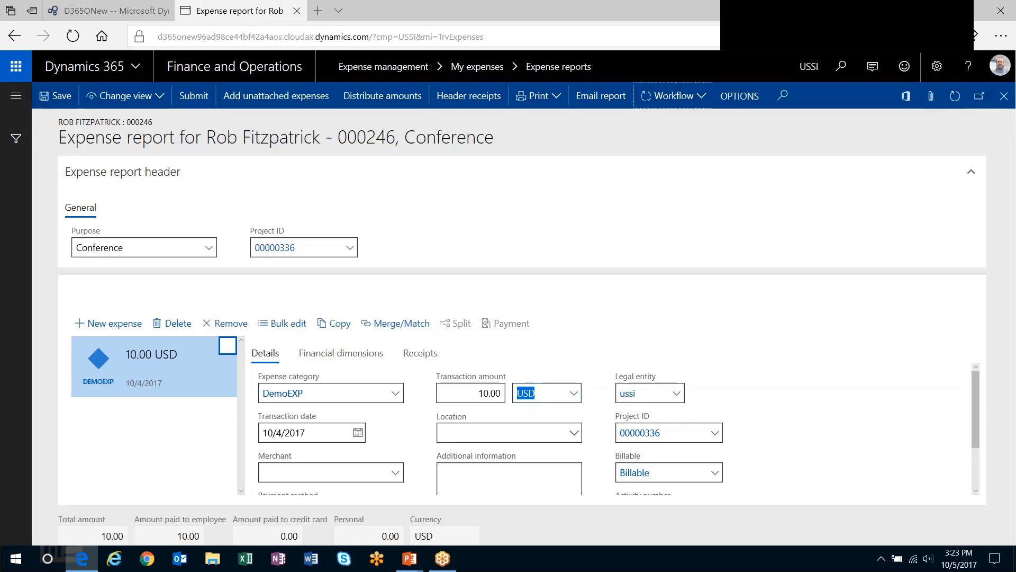
left_click(194, 96)
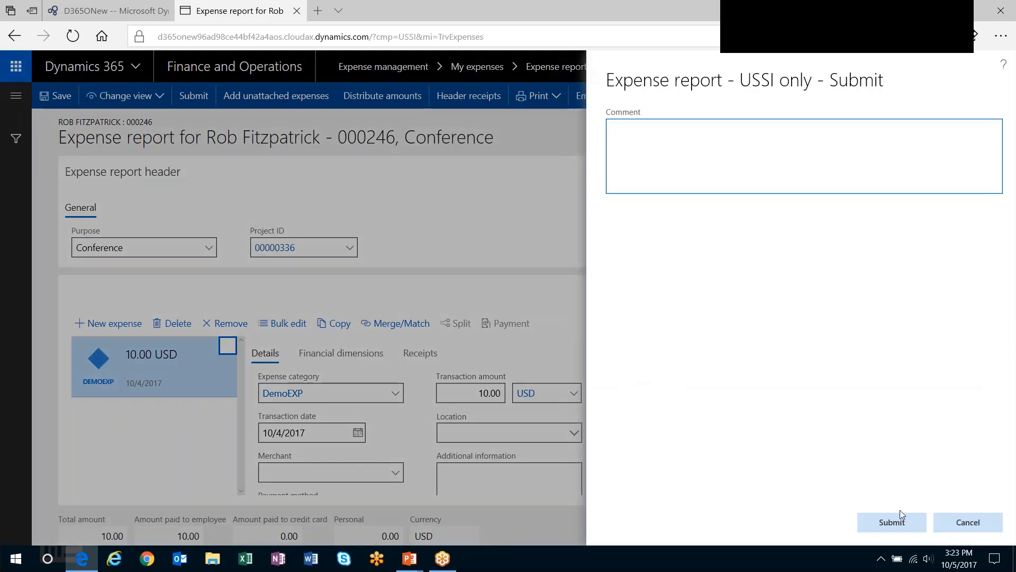
left_click(892, 522)
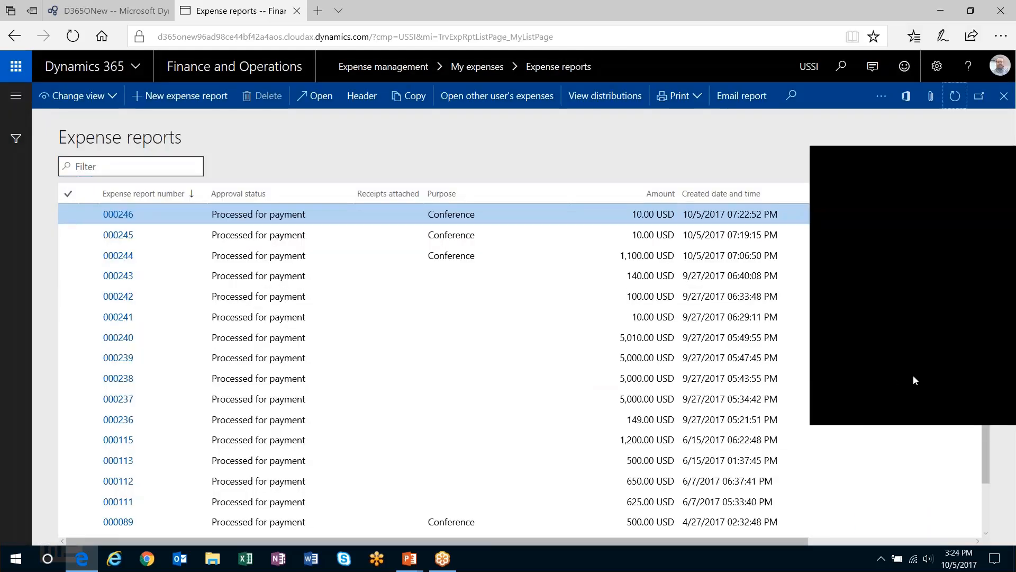
mouse_move(839, 165)
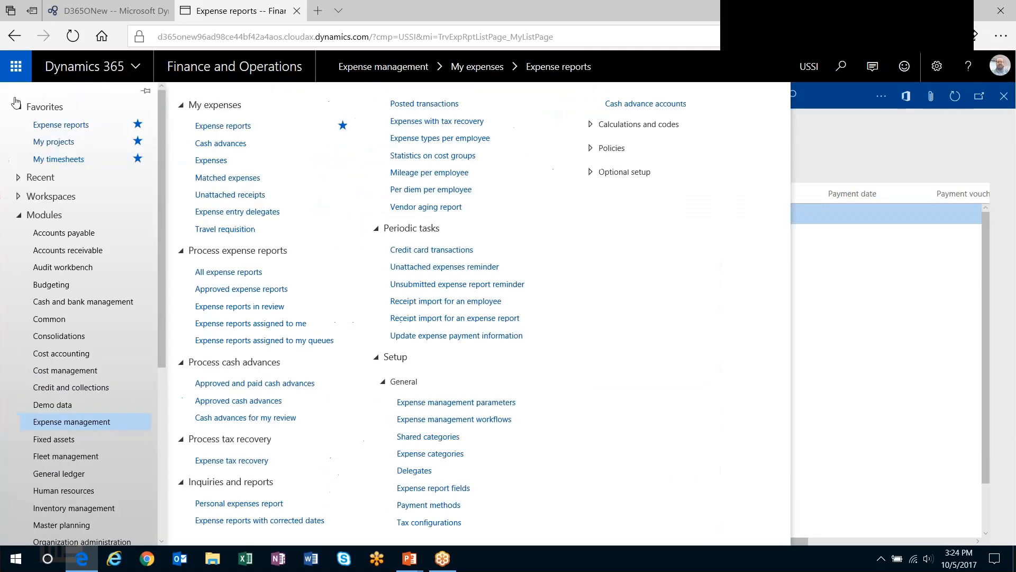
Open project 00000336 from My projects and view its posted transactions.
scroll("down", 3)
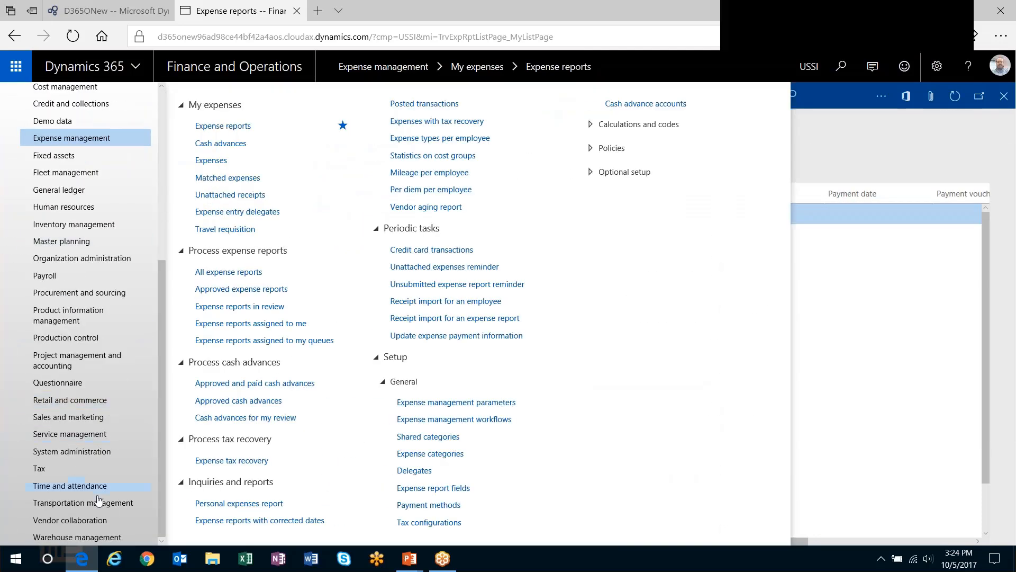
left_click(76, 360)
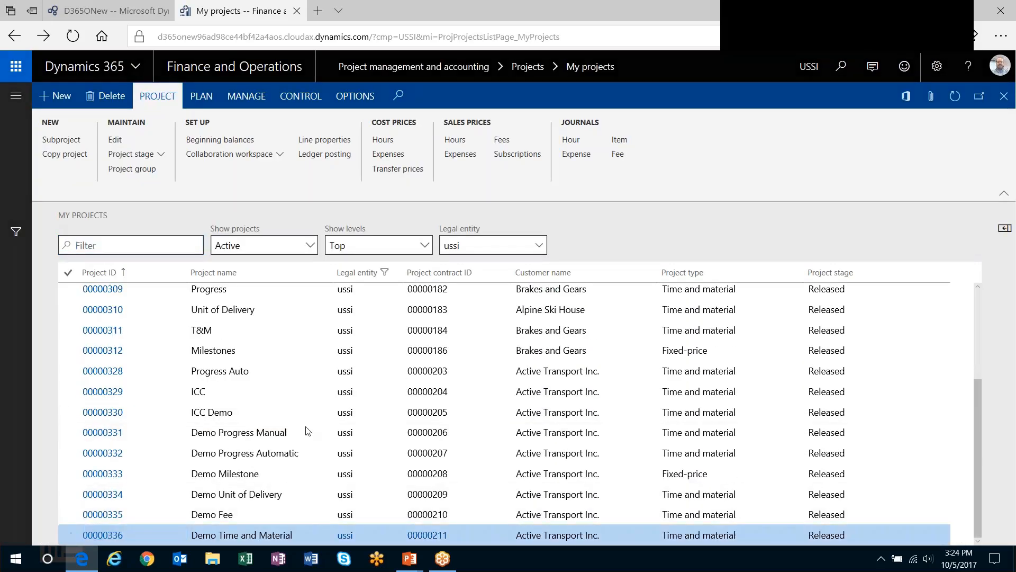
left_click(102, 536)
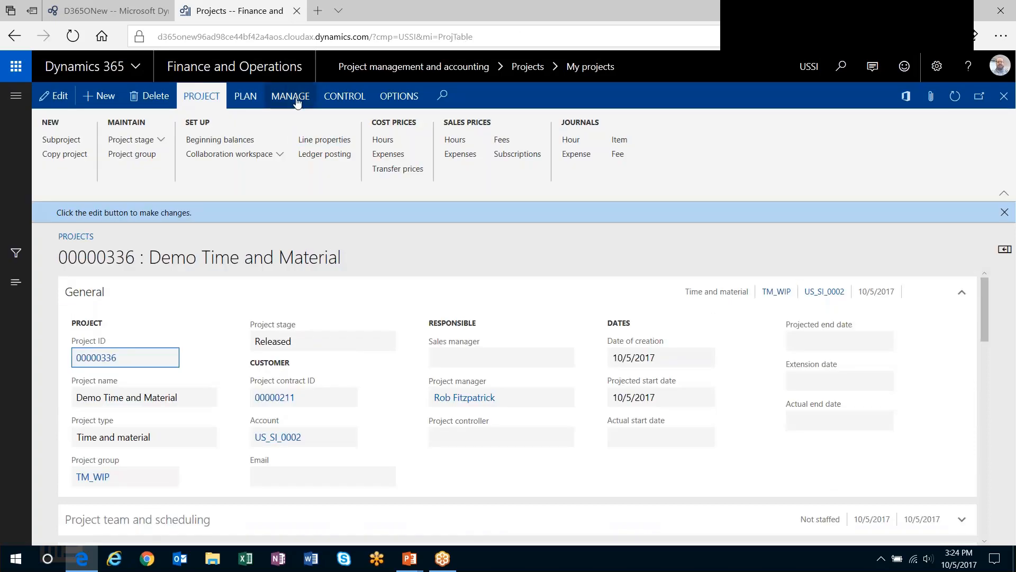
left_click(291, 96)
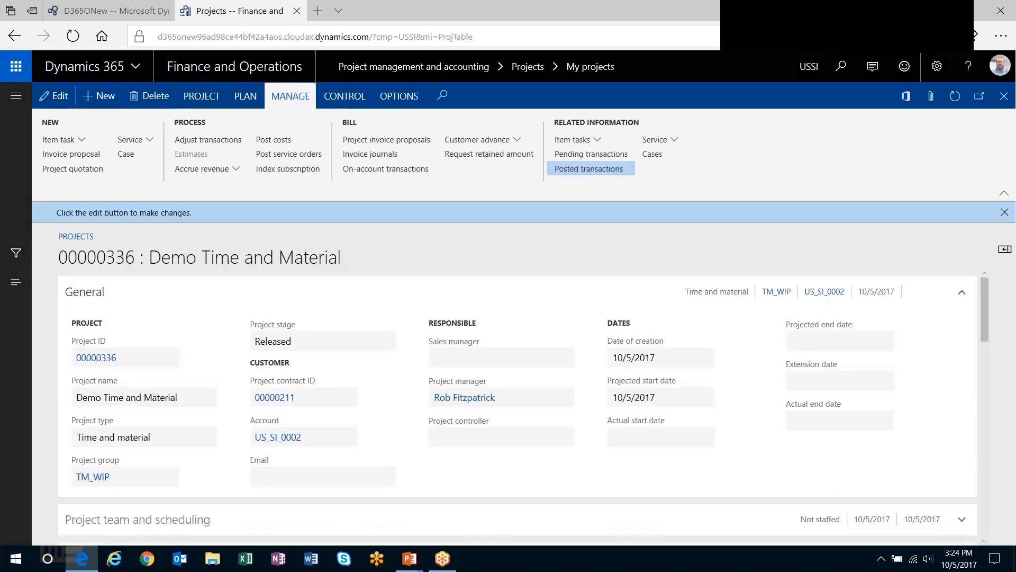
left_click(590, 168)
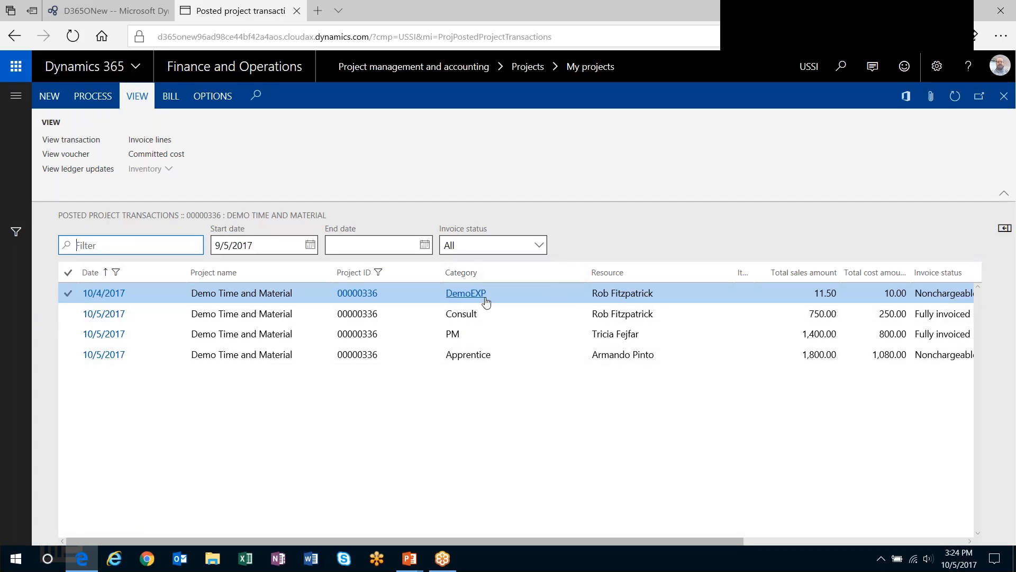
mouse_move(104, 293)
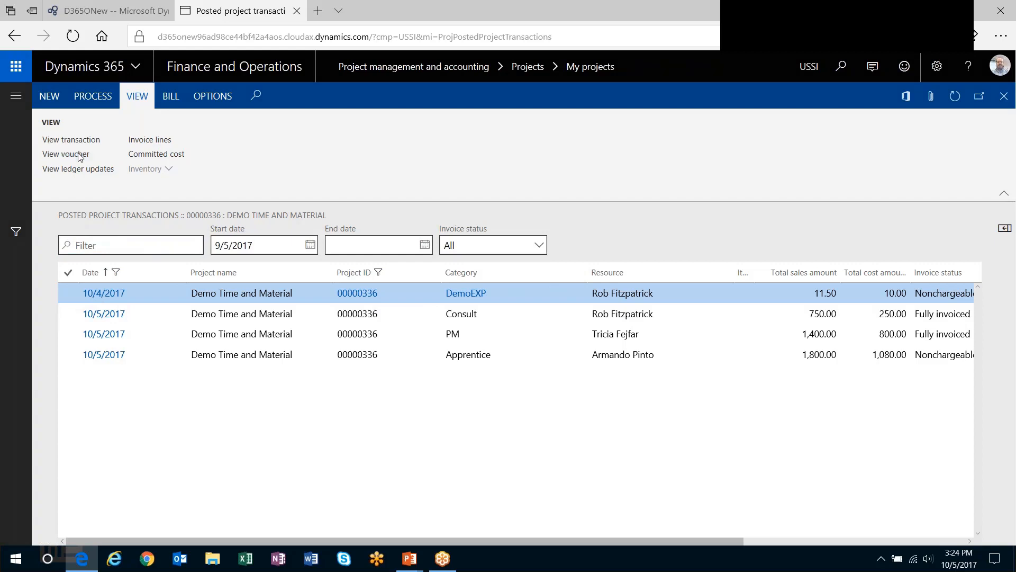
Open the DemoEXP transaction's voucher and check the ledger account breakdown for main account 540210.
left_click(64, 154)
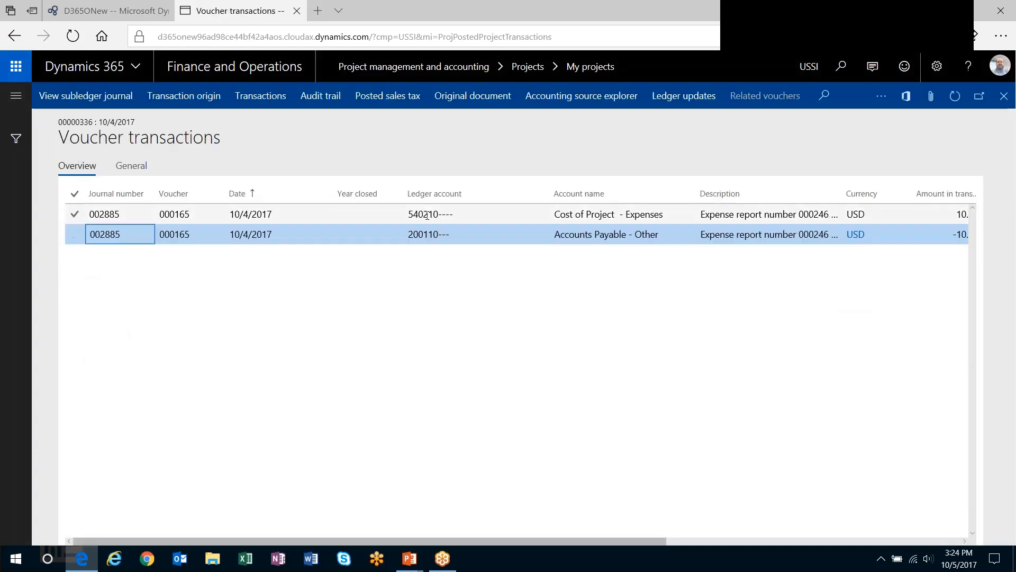
left_click(429, 214)
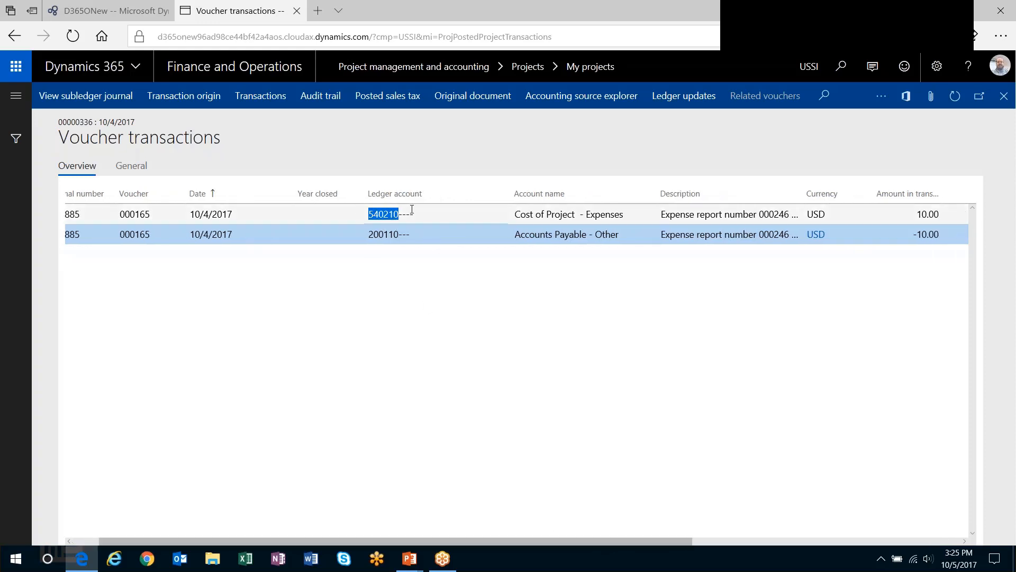
left_click(383, 214)
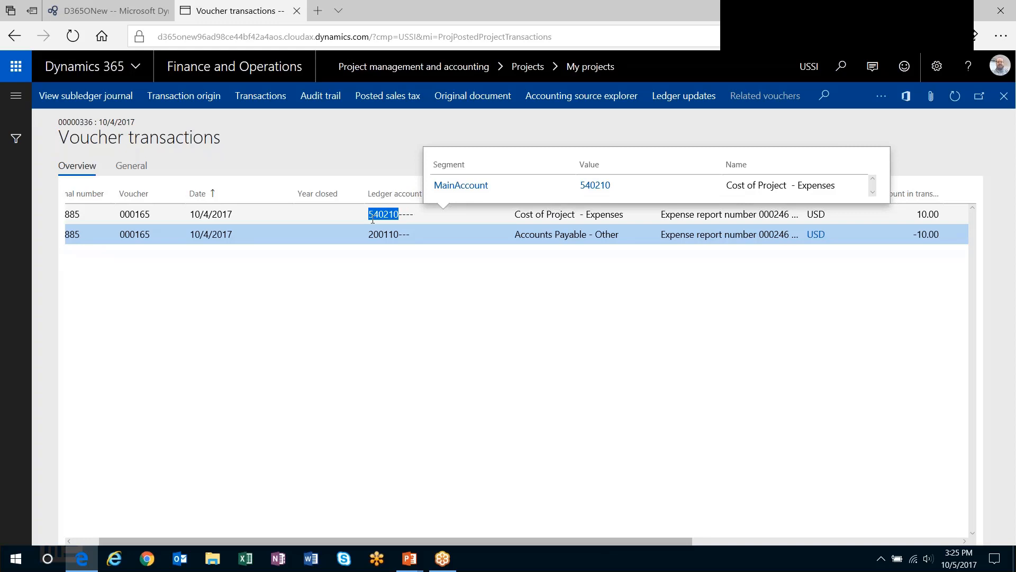
mouse_move(16, 96)
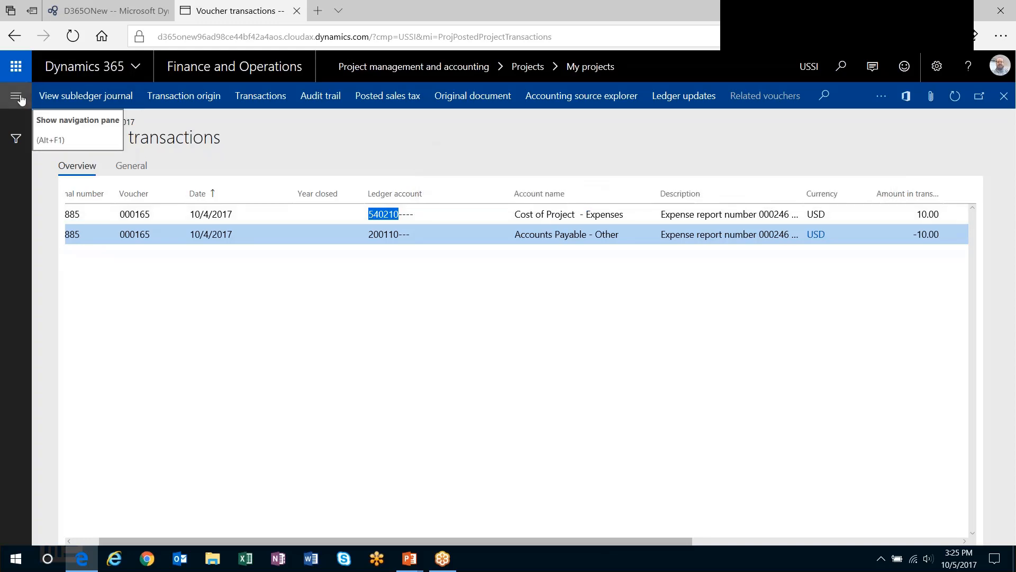
Open the project ledger posting setup's cost accounts, showing ProjExp posting cost to account 540210.
left_click(18, 96)
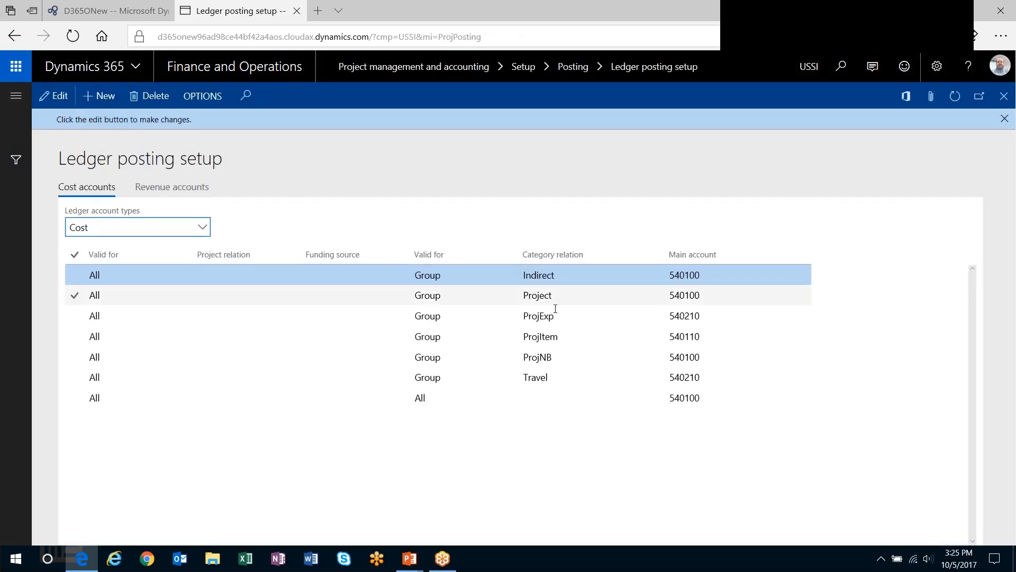
left_click(535, 377)
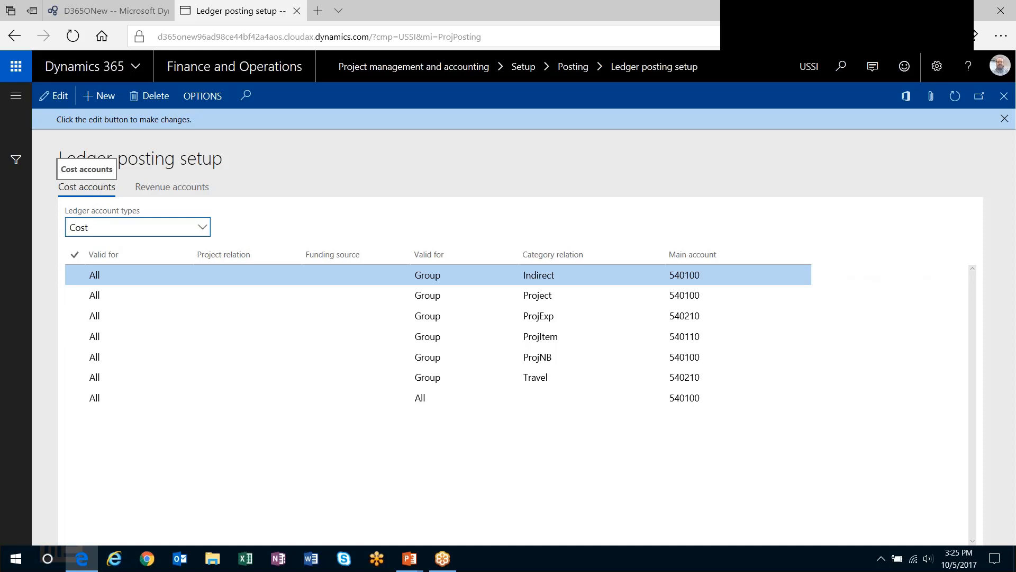
left_click(365, 302)
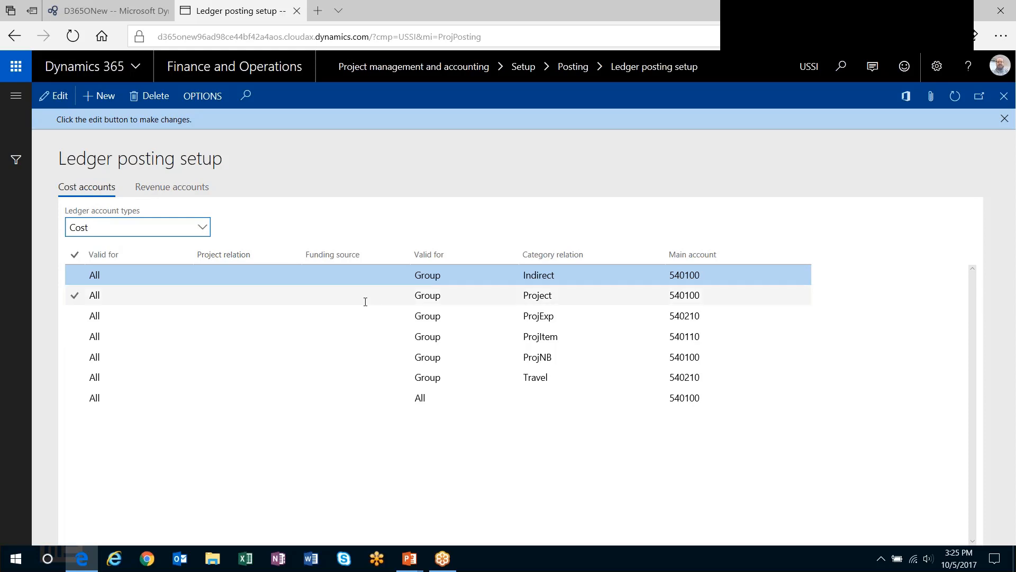